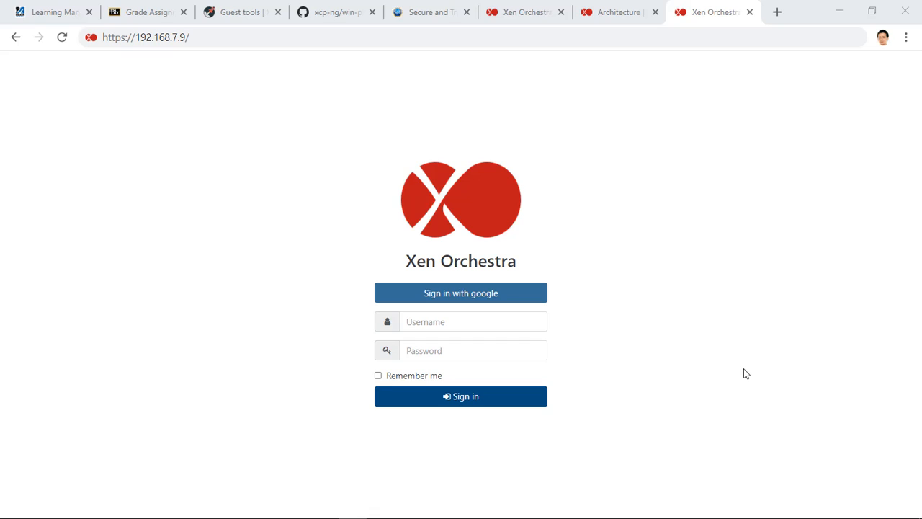
mouse_move(734, 347)
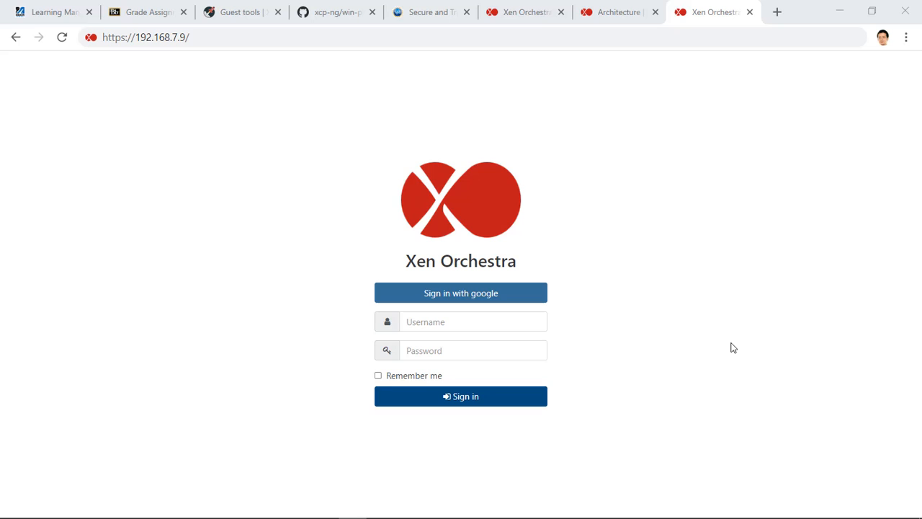
mouse_move(544, 273)
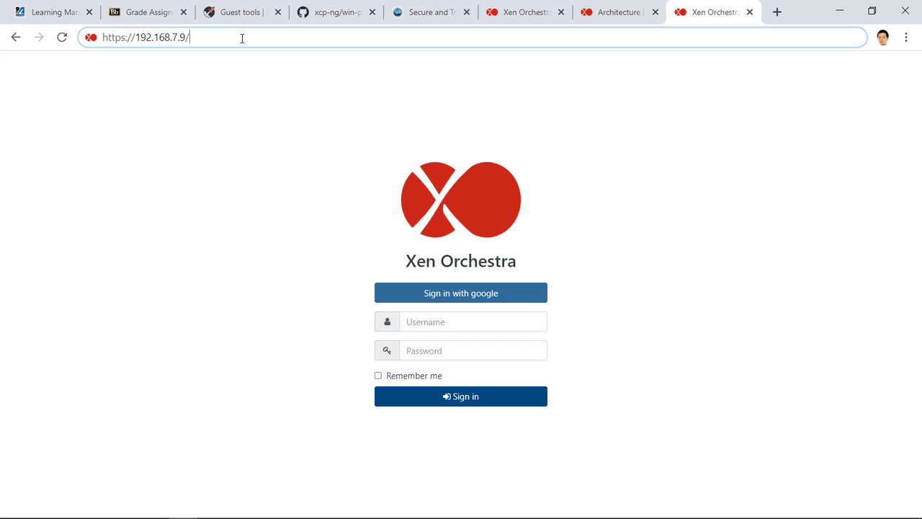
mouse_move(381, 210)
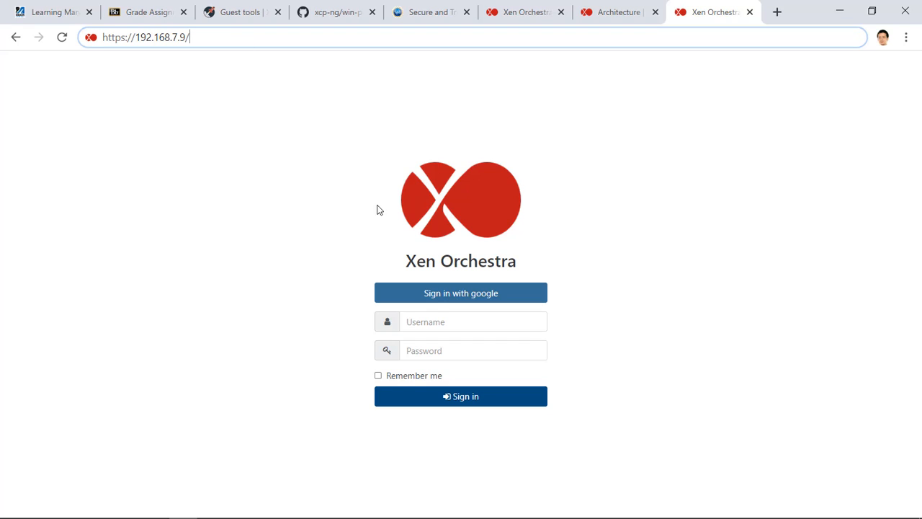
Step: Sign in to Xen Orchestra with the saved username and password to reach the VM home view
click(461, 394)
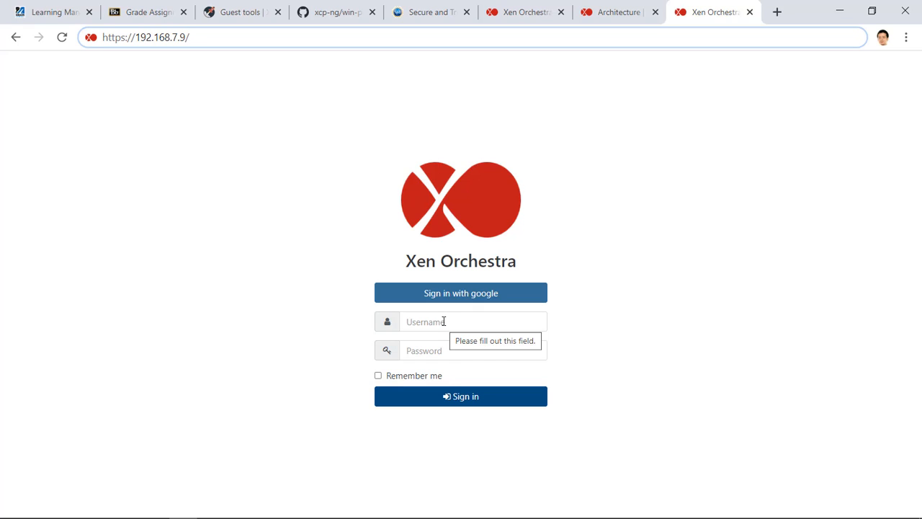
mouse_move(458, 314)
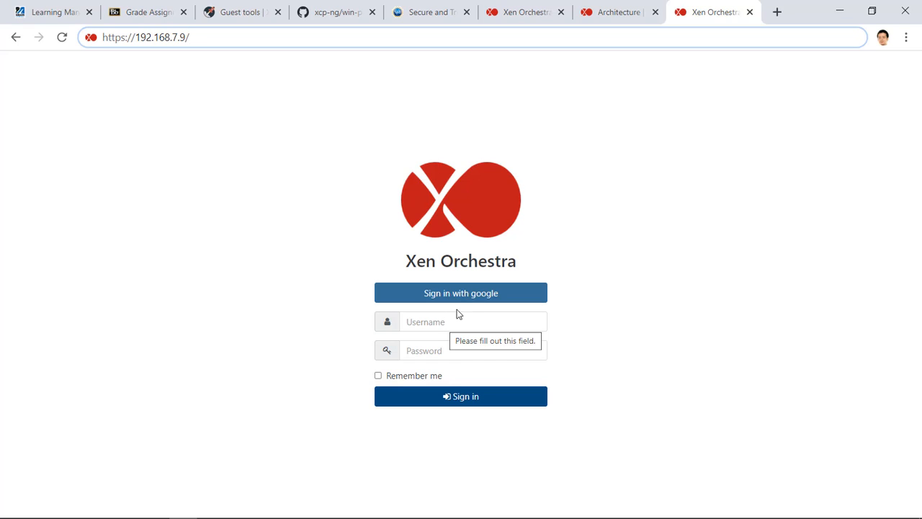
mouse_move(616, 208)
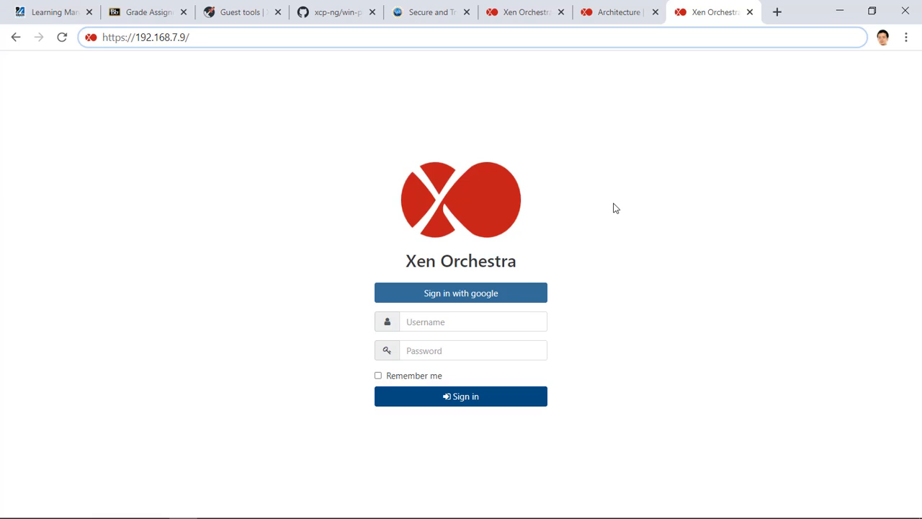
click(216, 37)
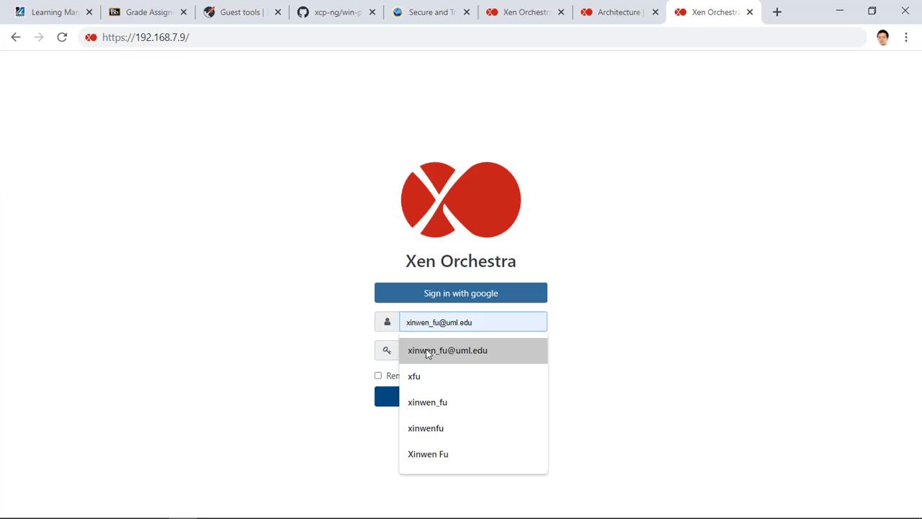
click(426, 402)
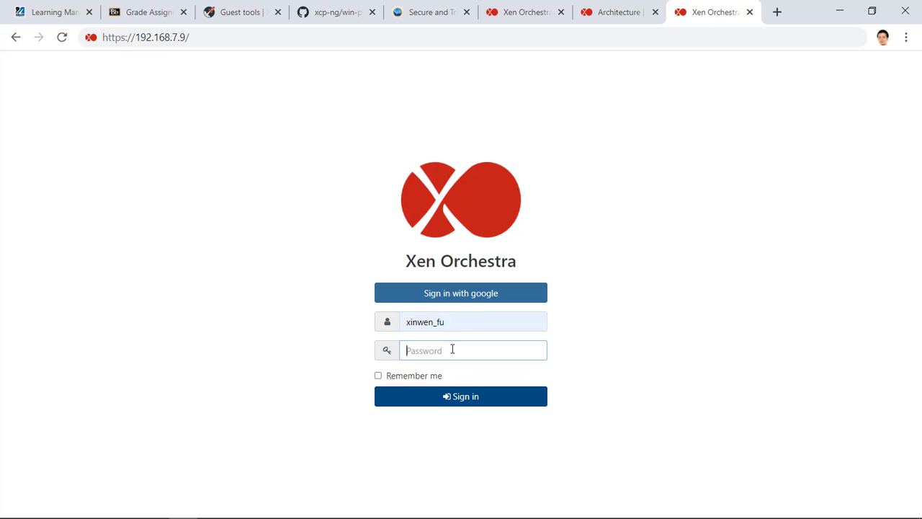
text(password)
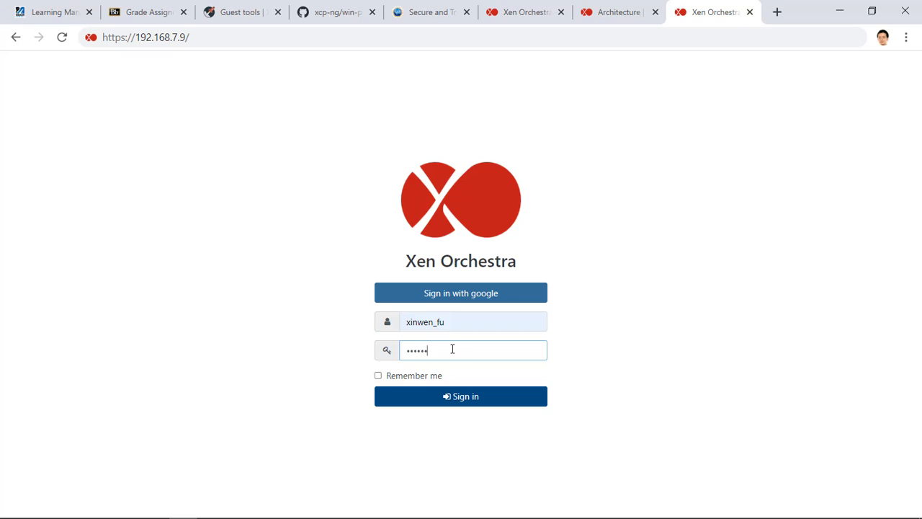
text(•)
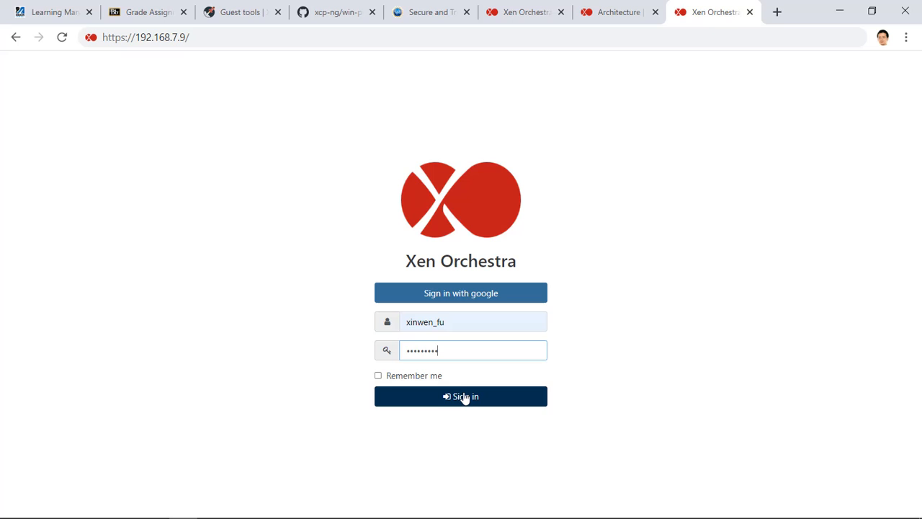
click(461, 397)
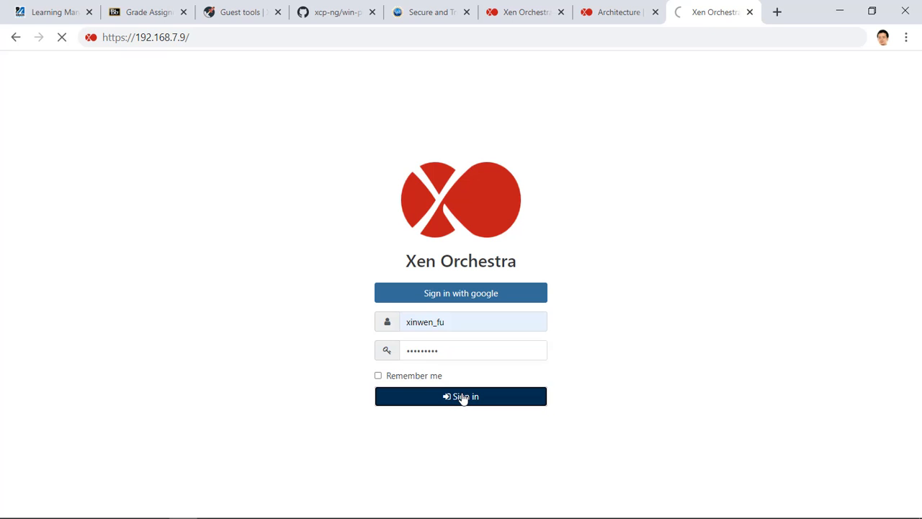
click(461, 396)
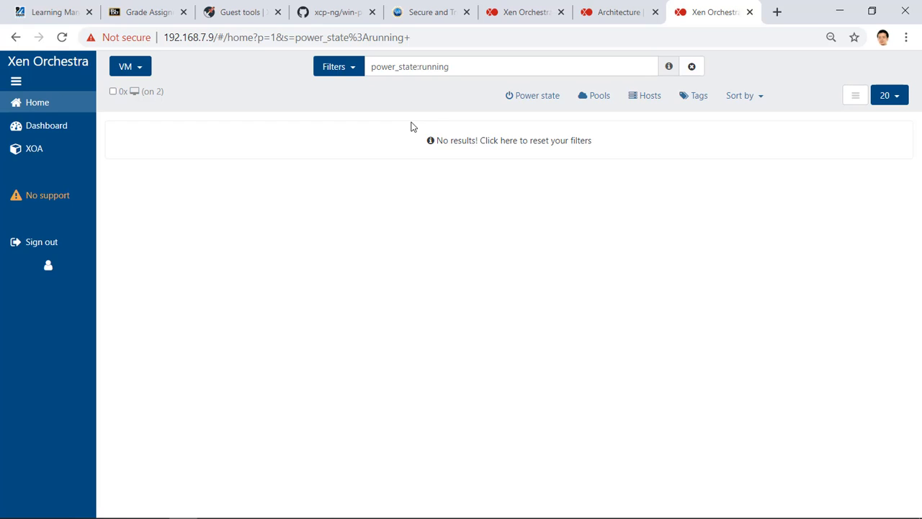
mouse_move(47, 61)
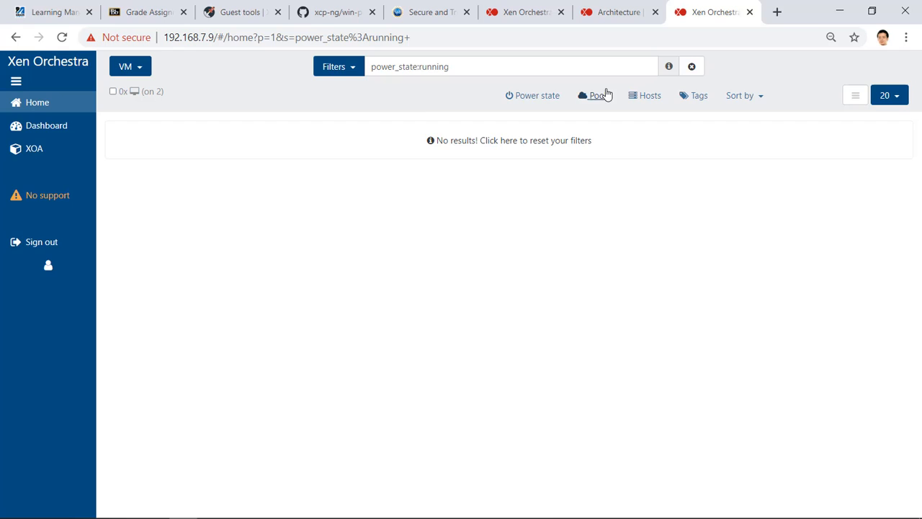
Step: Set the VM filter to None so both VMs appear, then start COMP4600/Windows_10_00
click(334, 66)
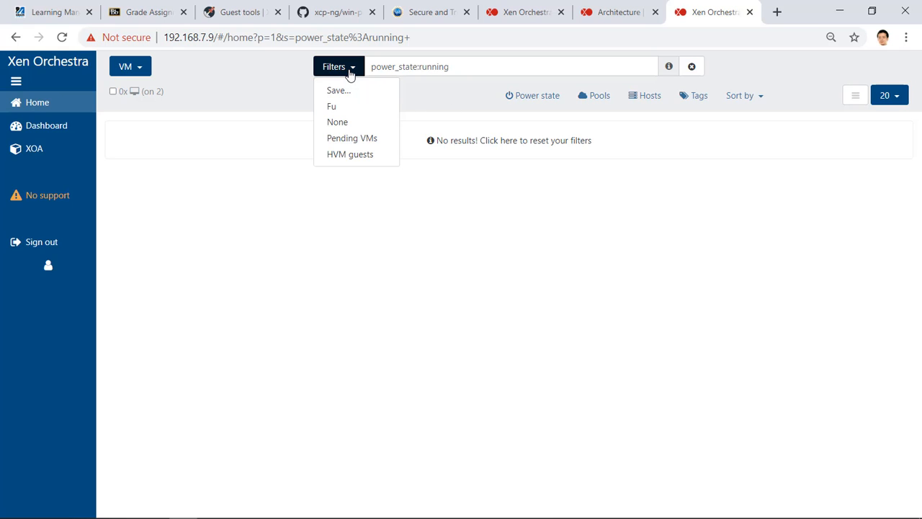
mouse_move(337, 121)
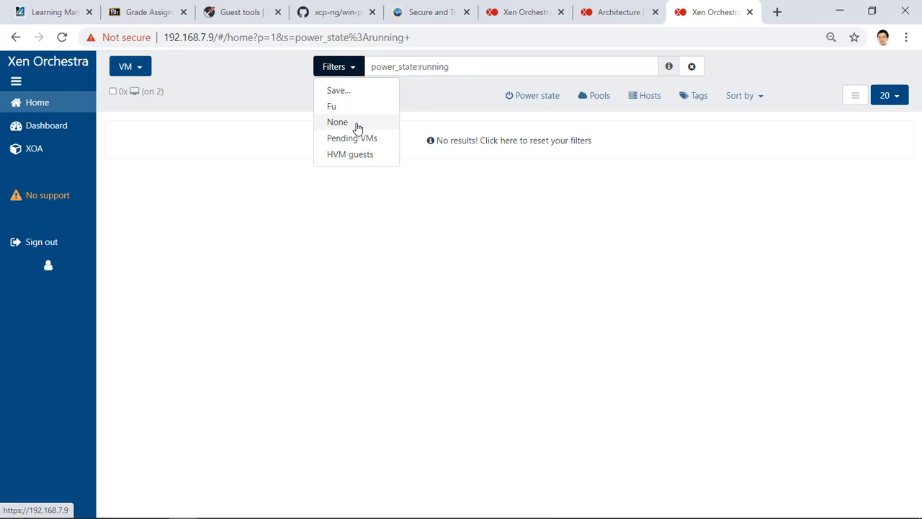
click(337, 121)
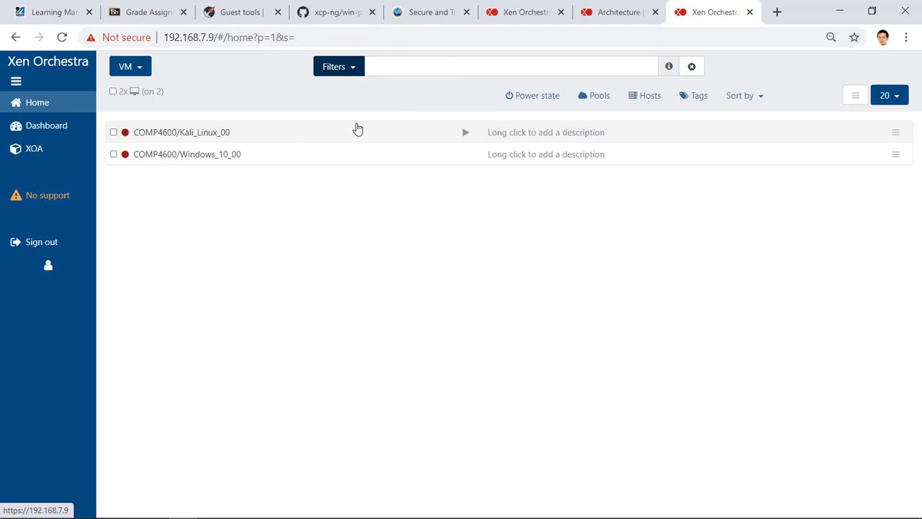
mouse_move(242, 136)
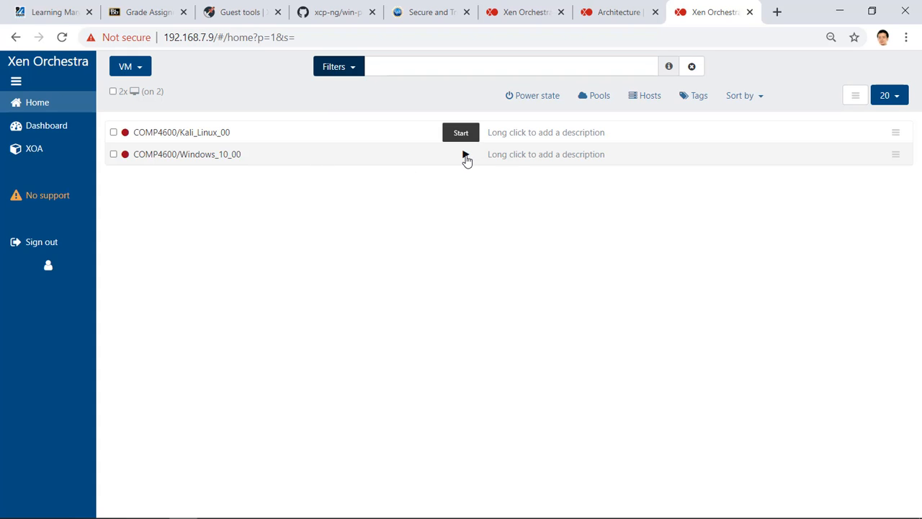
click(461, 154)
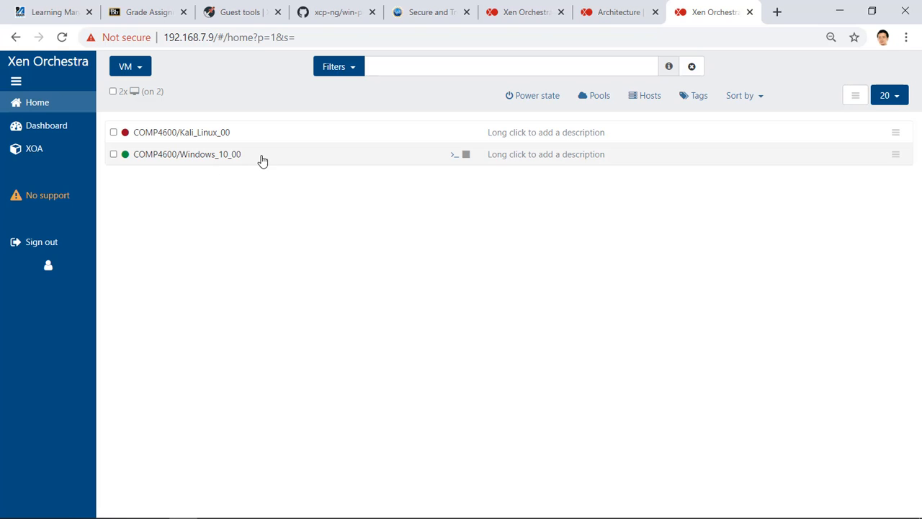
mouse_move(268, 177)
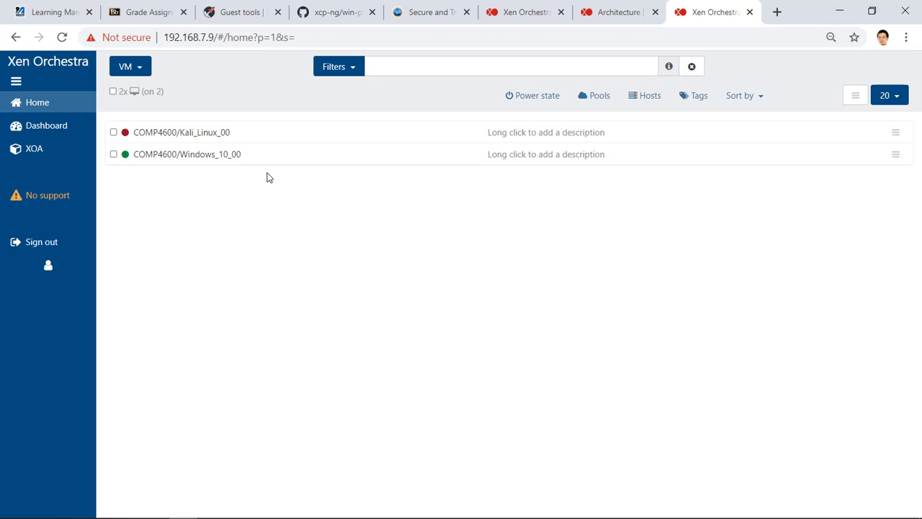
Step: Show the Windows_10_00 VM's live console where Windows is booting
click(187, 153)
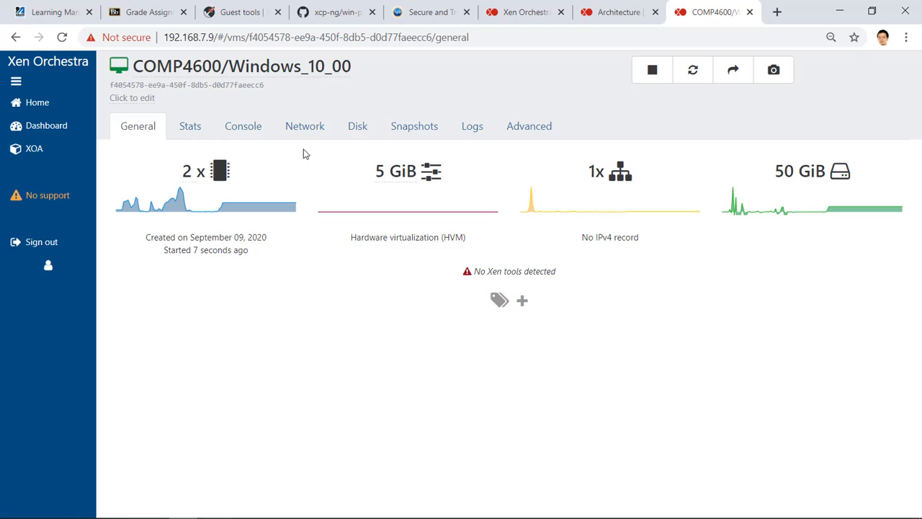
mouse_move(243, 127)
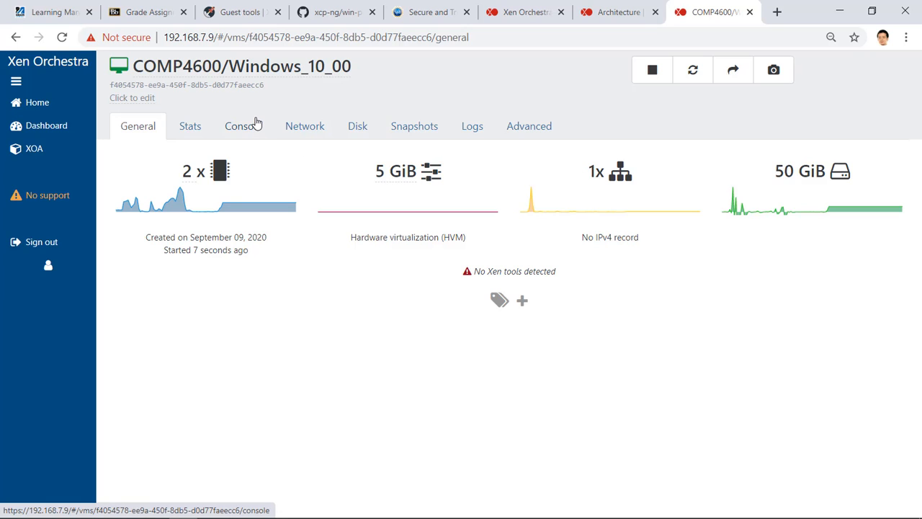
click(242, 127)
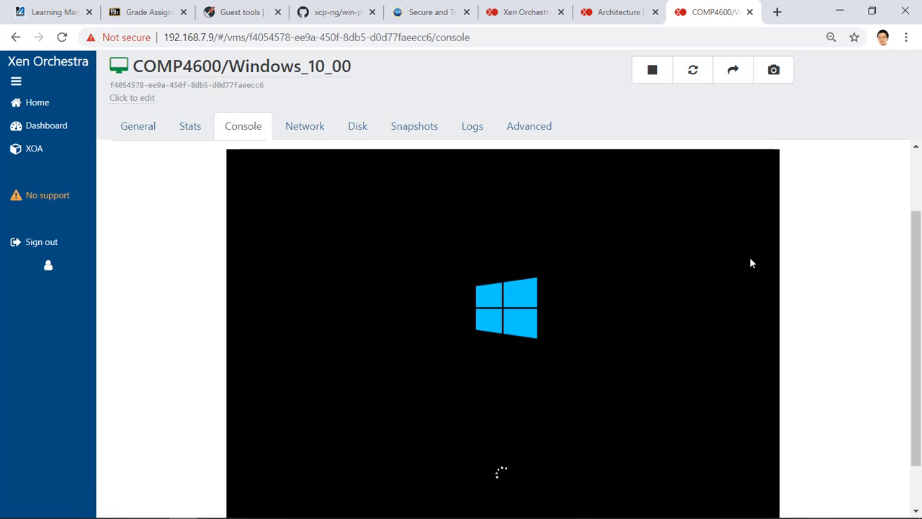
mouse_move(626, 301)
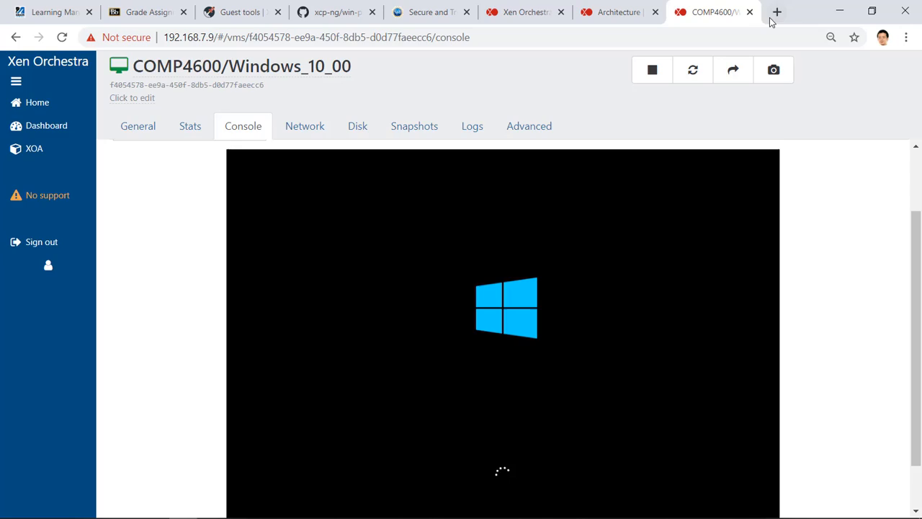
Step: Search 'team viewer' in a new Chrome tab and go to TeamViewer's Windows download page
click(776, 11)
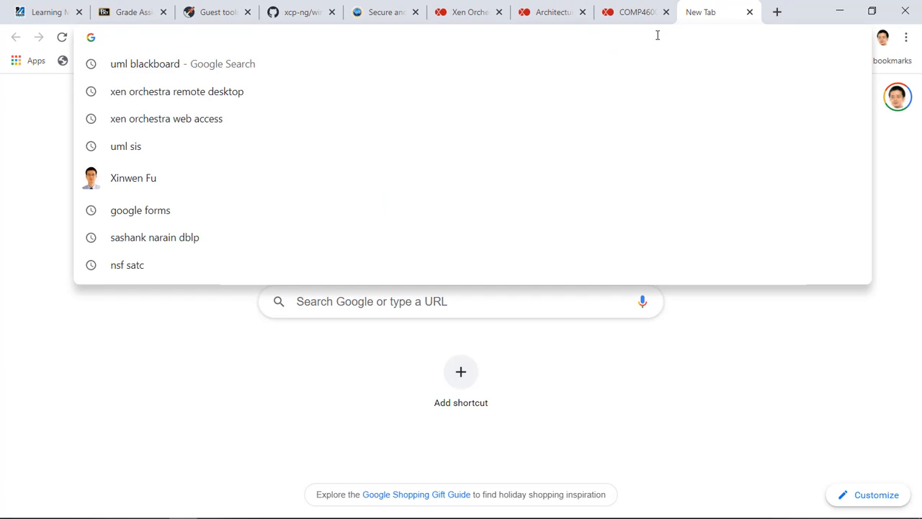
text(team)
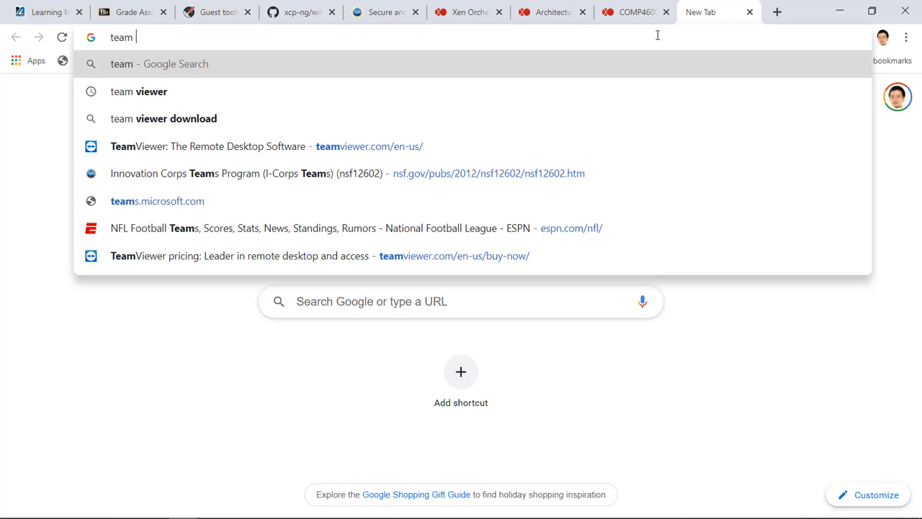
key(Backspace)
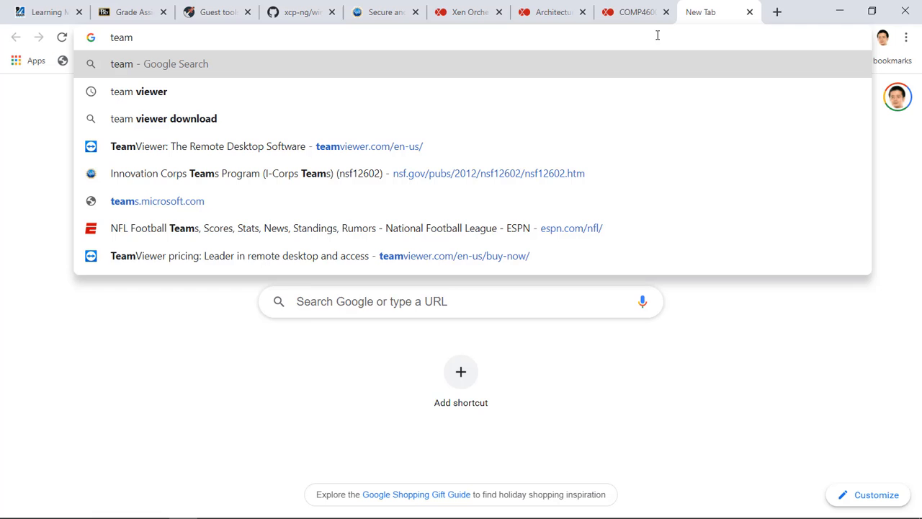
mouse_move(582, 69)
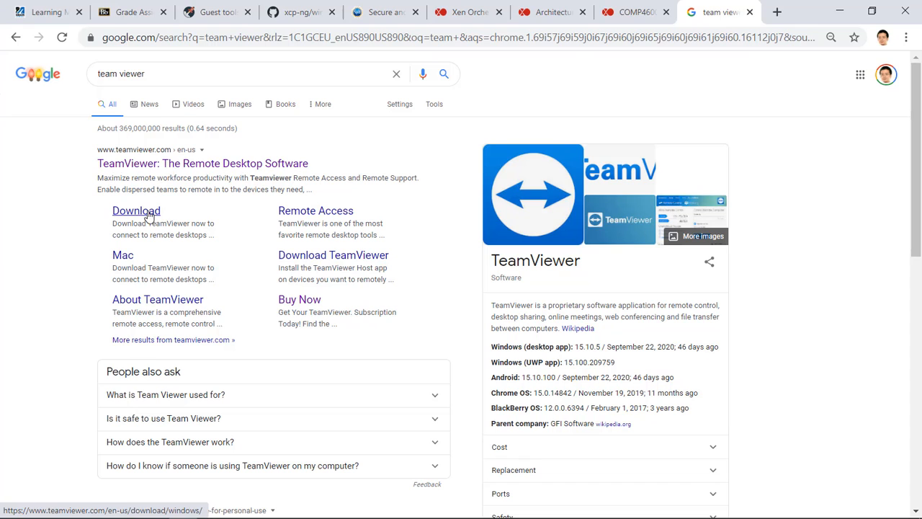
click(135, 210)
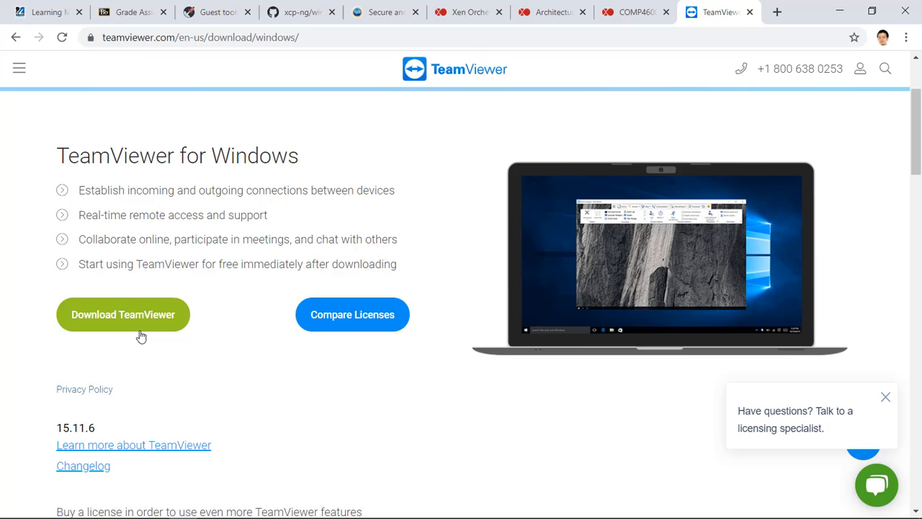
Step: Download TeamViewer_Setup.exe to Downloads, replacing the existing copy, and launch it
click(123, 314)
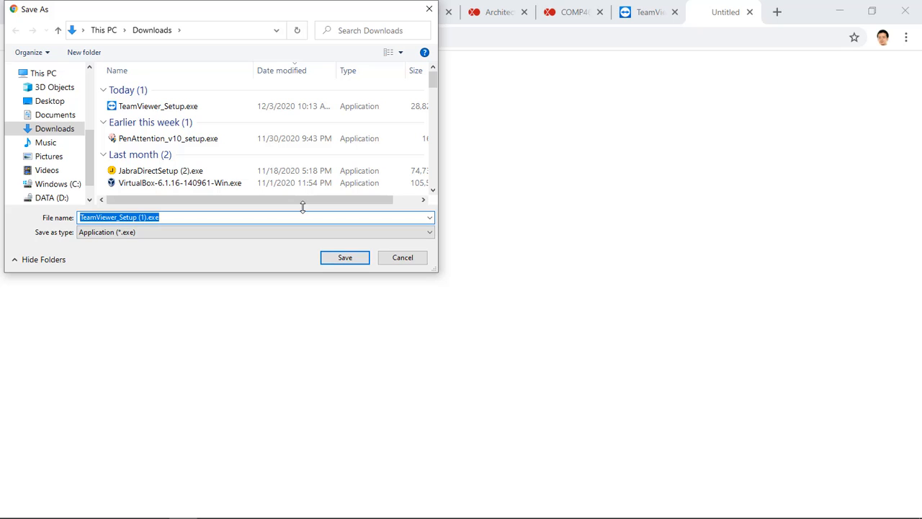
click(157, 107)
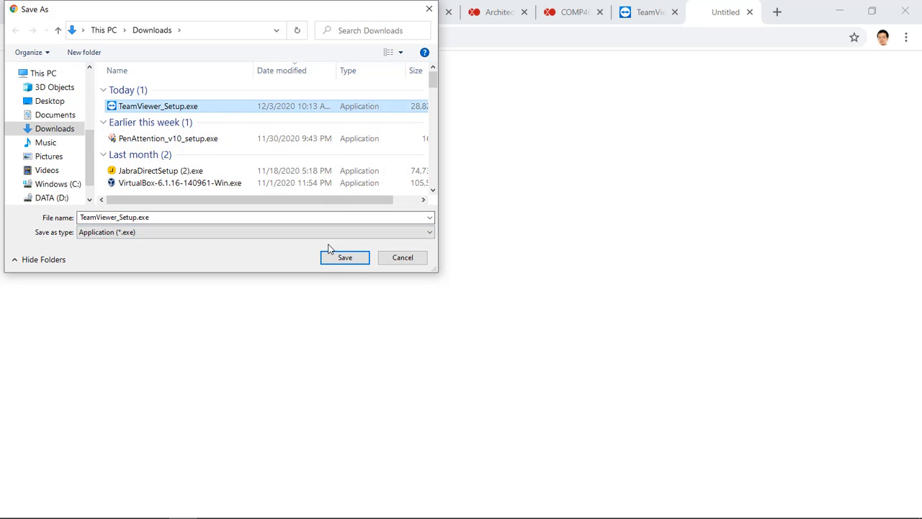
click(345, 256)
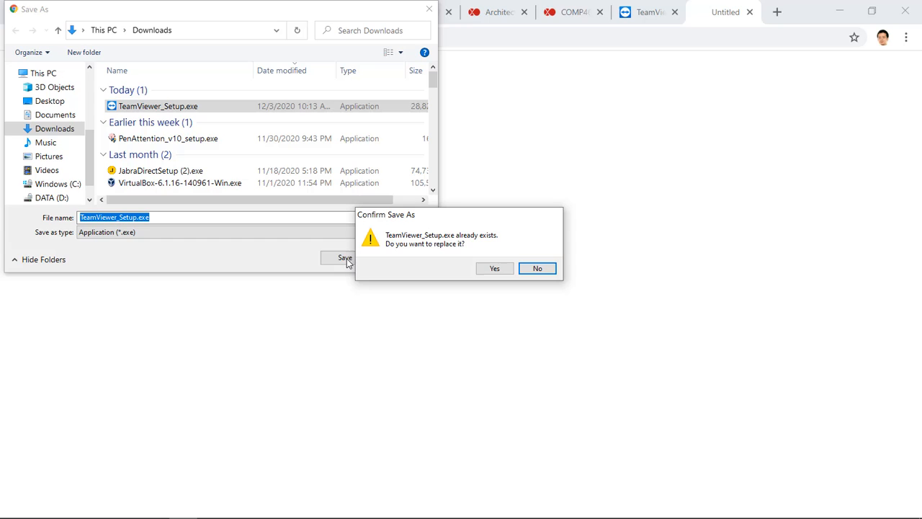
click(494, 267)
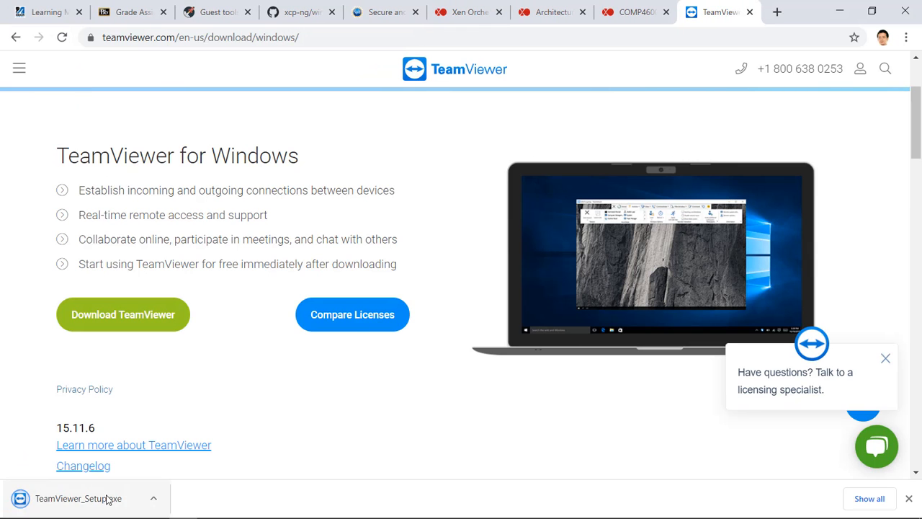
click(77, 498)
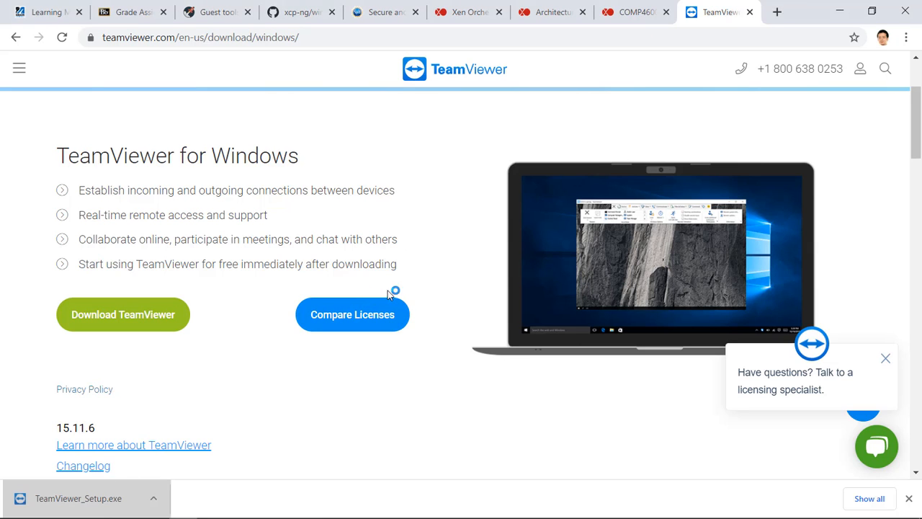
Step: Run the default TeamViewer installation on the local PC, choosing personal use only, and finish setup
click(78, 498)
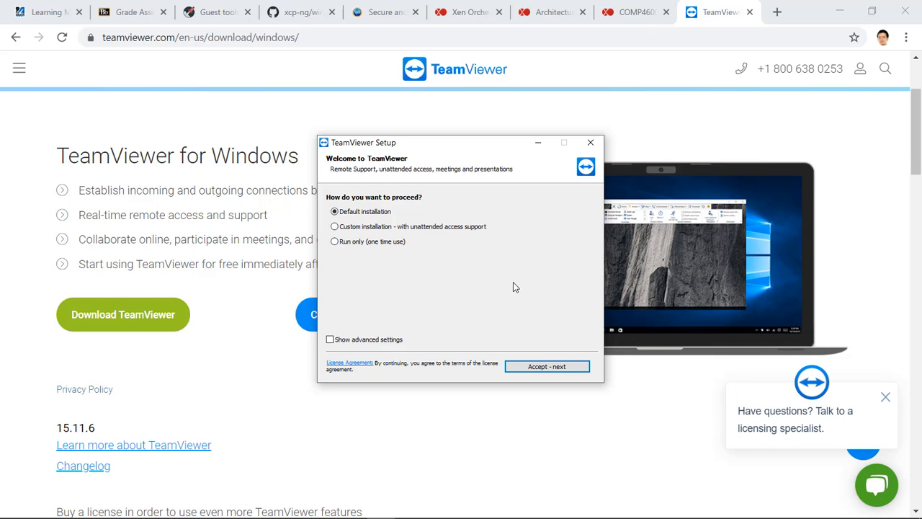
mouse_move(548, 367)
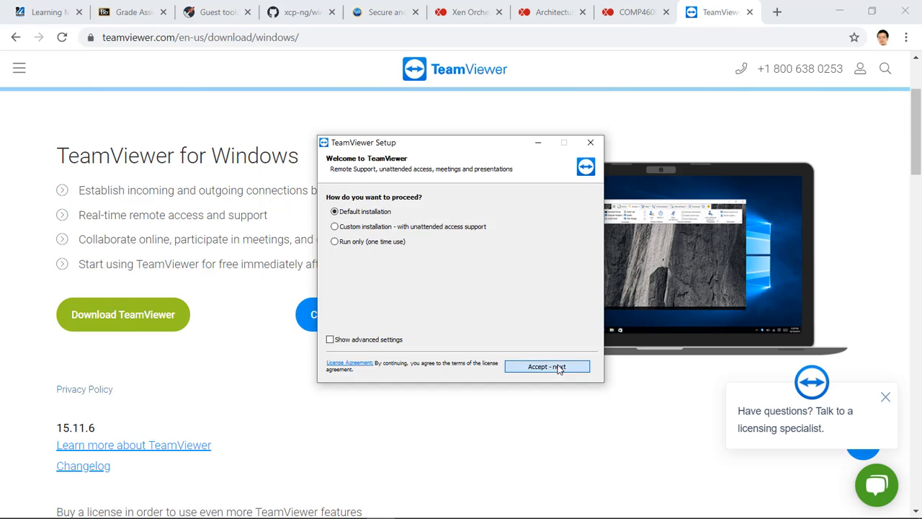
click(548, 365)
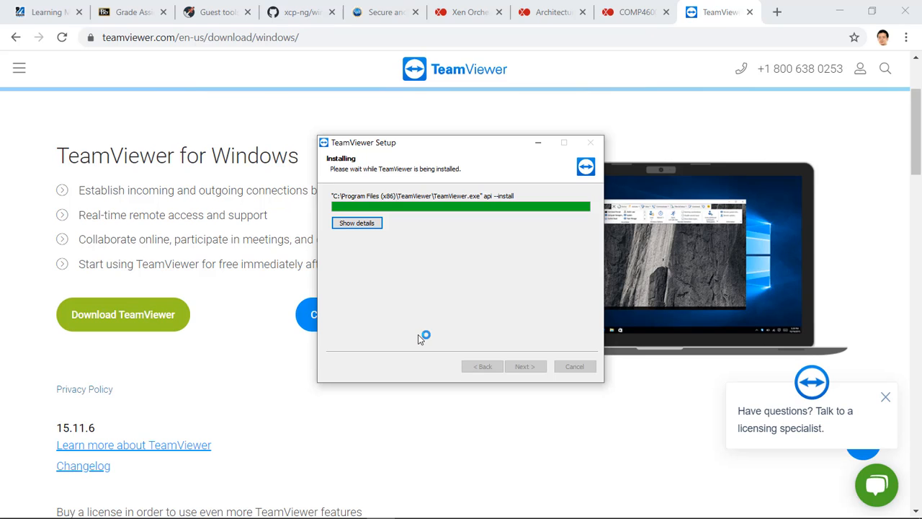
mouse_move(432, 330)
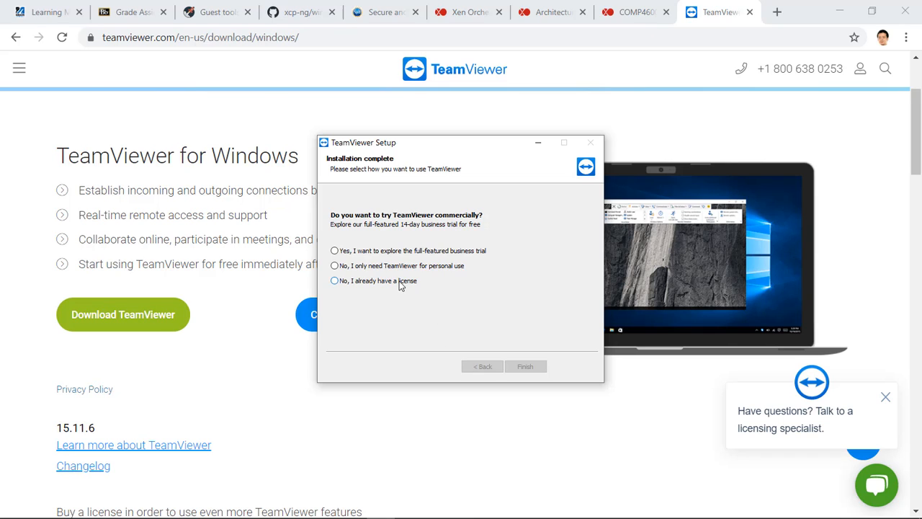
click(335, 265)
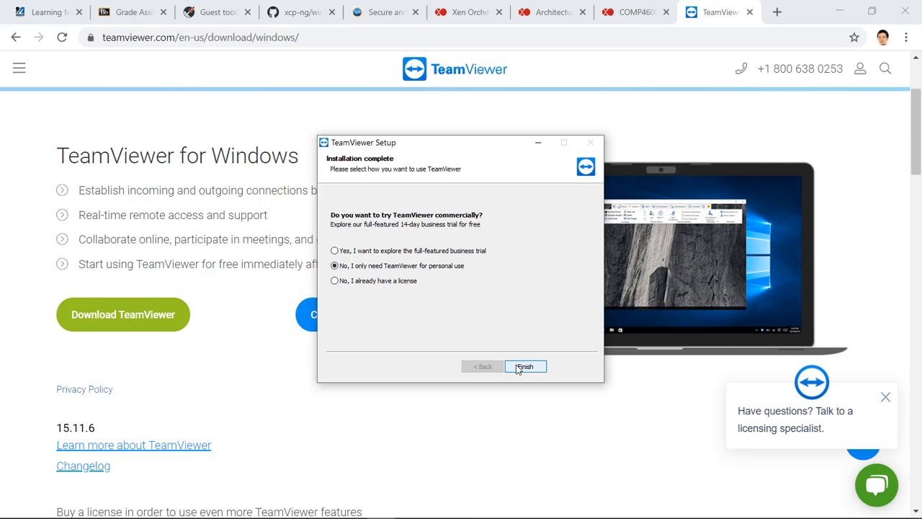
click(524, 366)
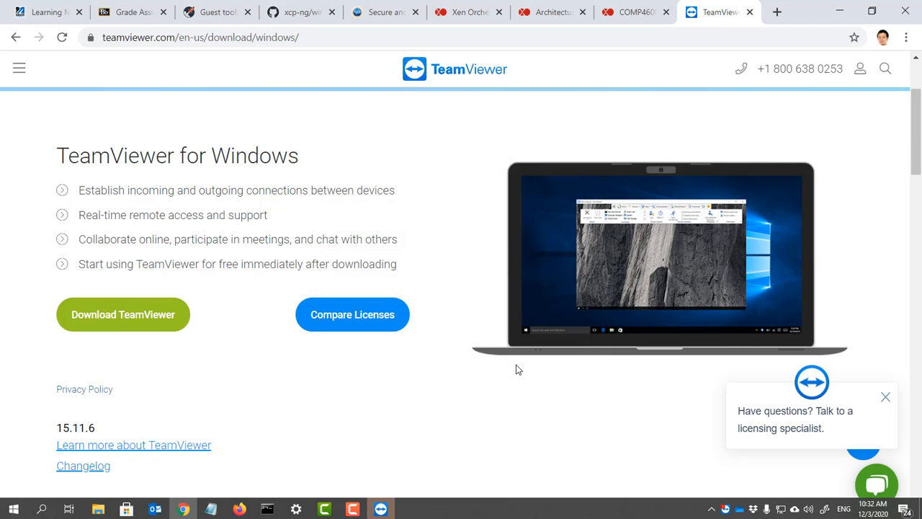
Step: Review TeamViewer's Remote Control panel with this PC's ID and password, then return to the VM console
click(380, 509)
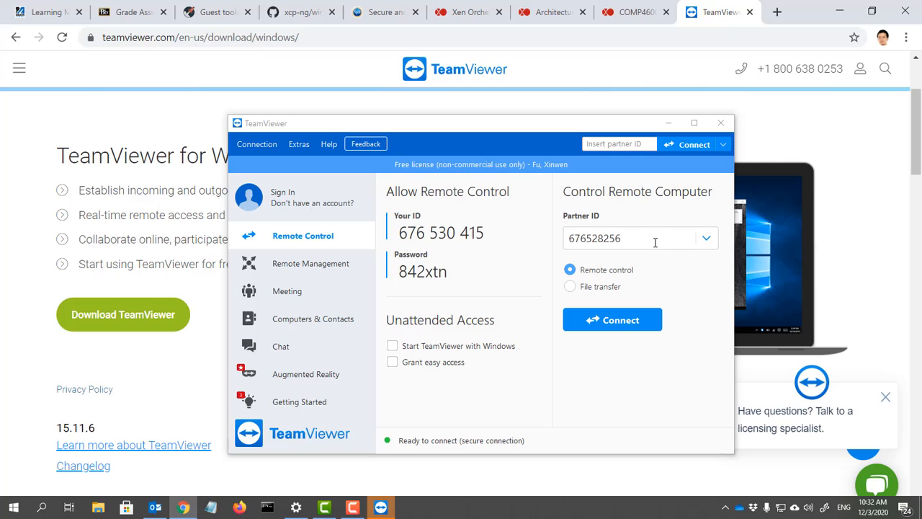
mouse_move(657, 224)
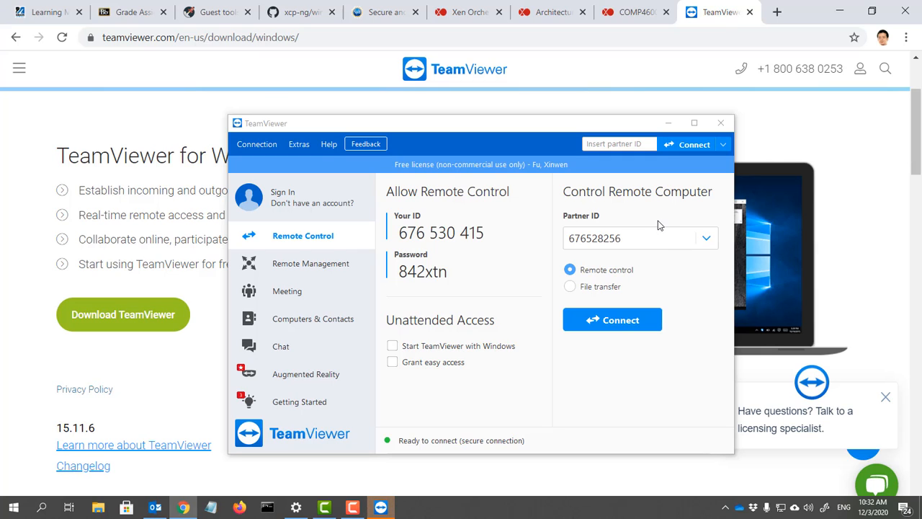
mouse_move(666, 219)
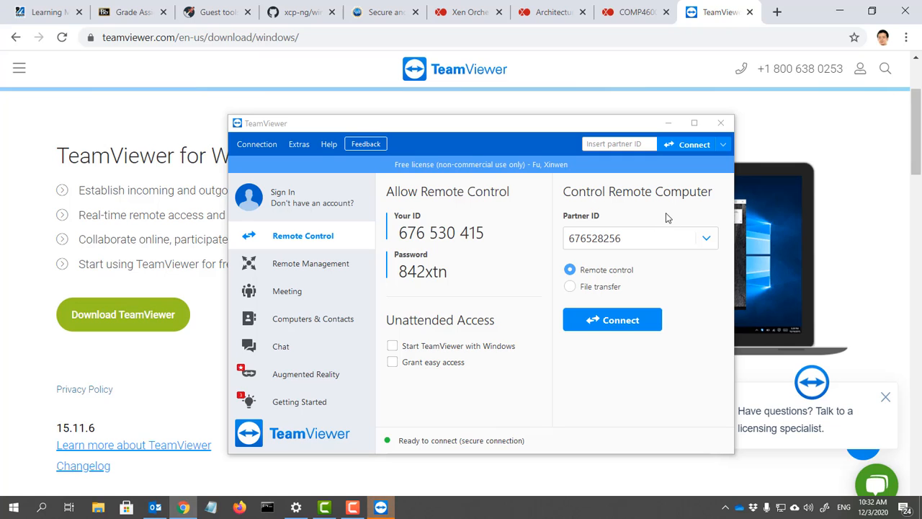
mouse_move(670, 181)
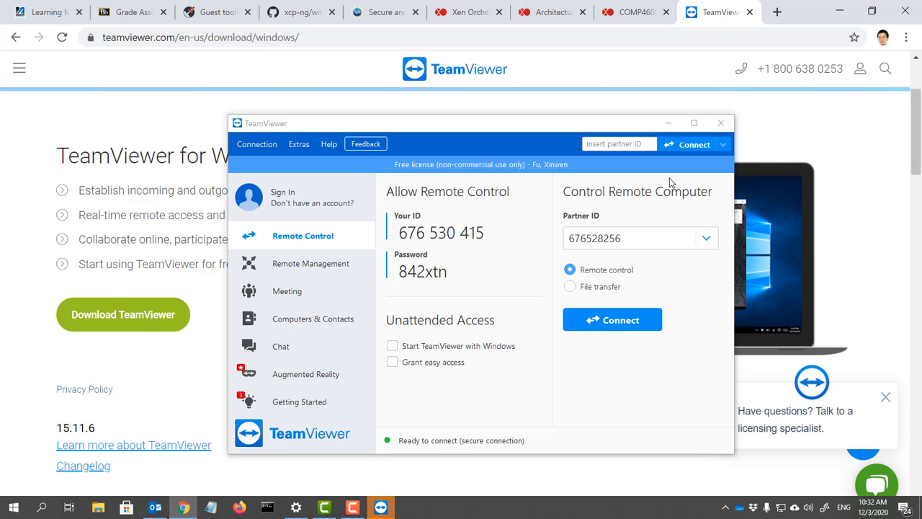
click(634, 12)
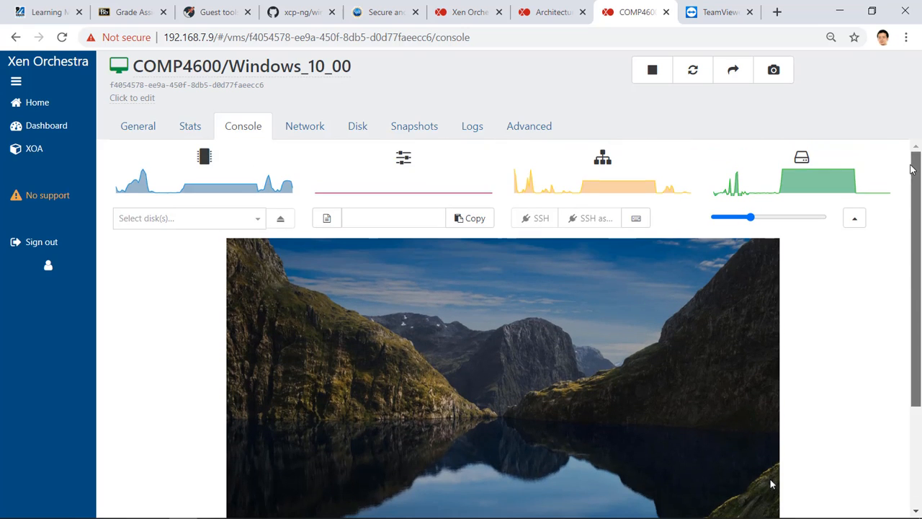
Step: Unlock the Windows_10_00 VM with its password to reach the Windows desktop
scroll(down, 3)
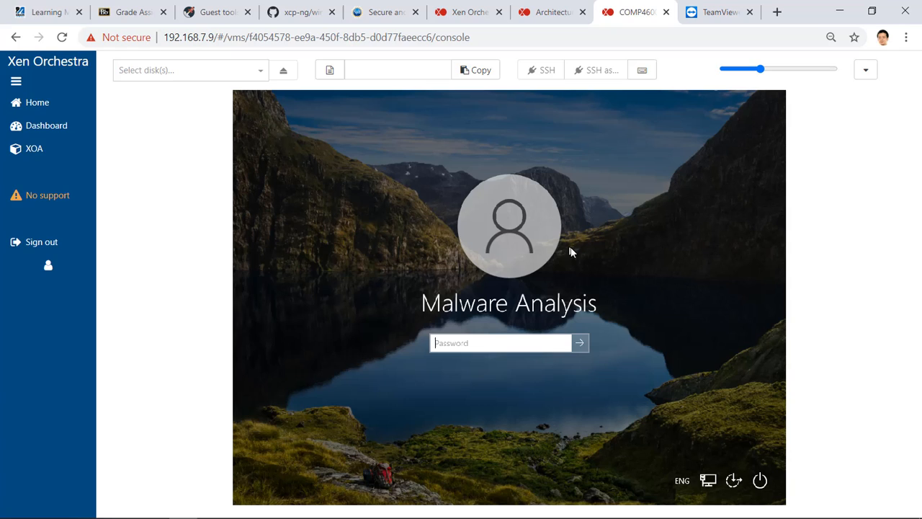
mouse_move(576, 248)
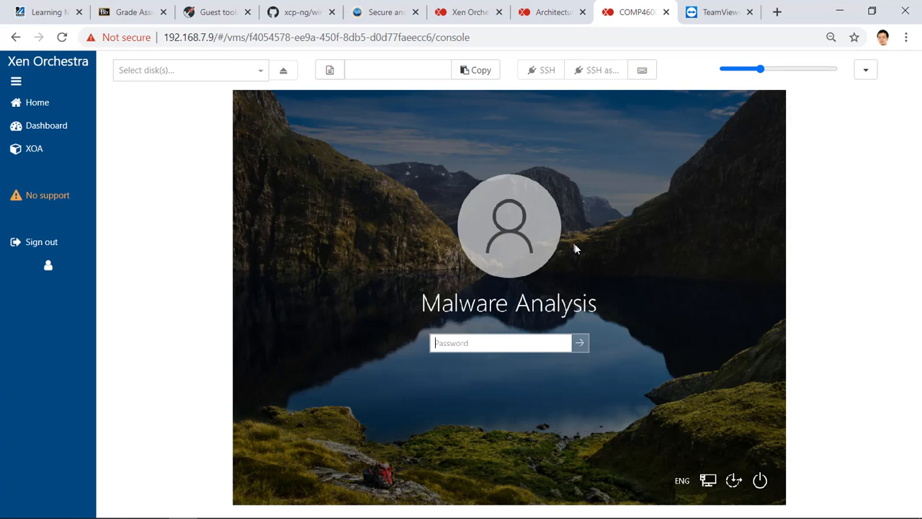
text(password)
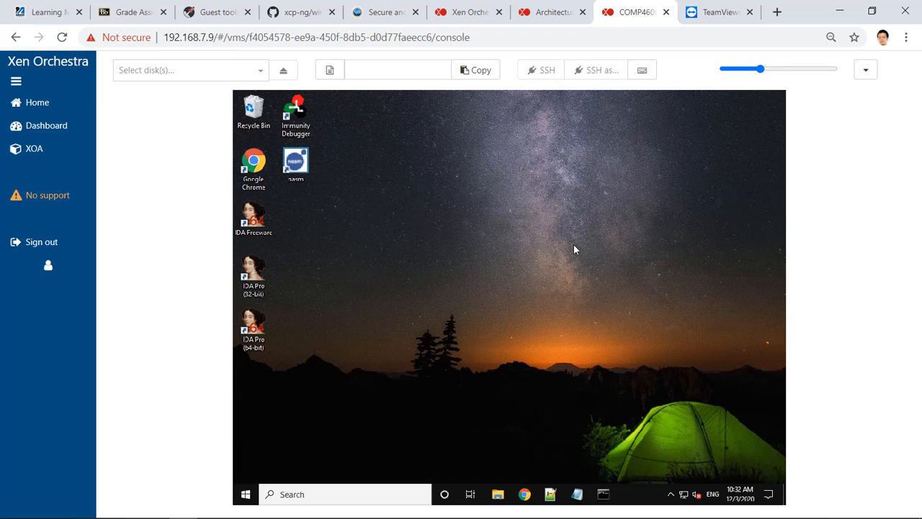
mouse_move(533, 262)
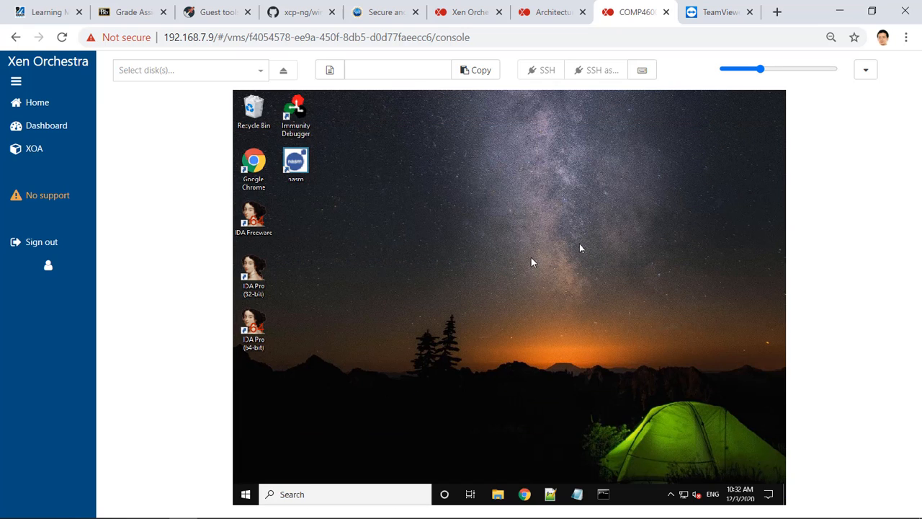
mouse_move(554, 242)
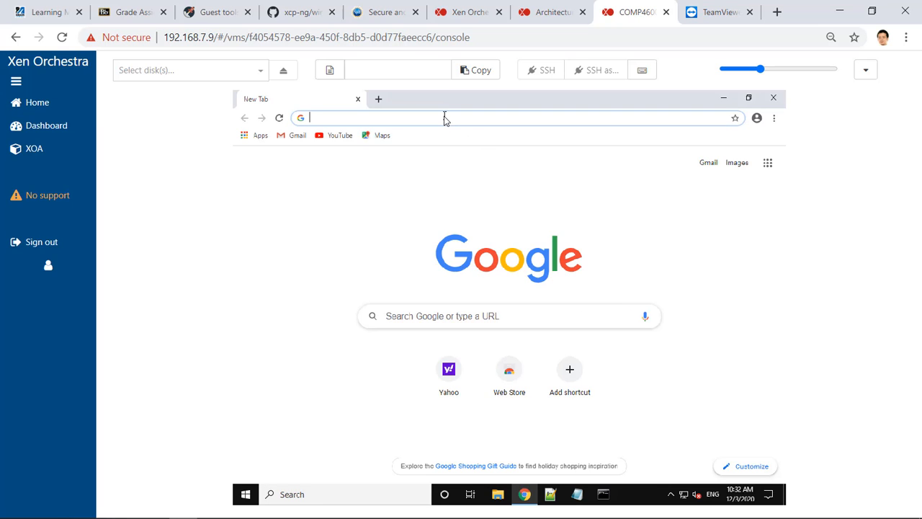
Step: In the VM's Chrome, search 'team viewer', download the installer and launch TeamViewer Setup
text(team viewer)
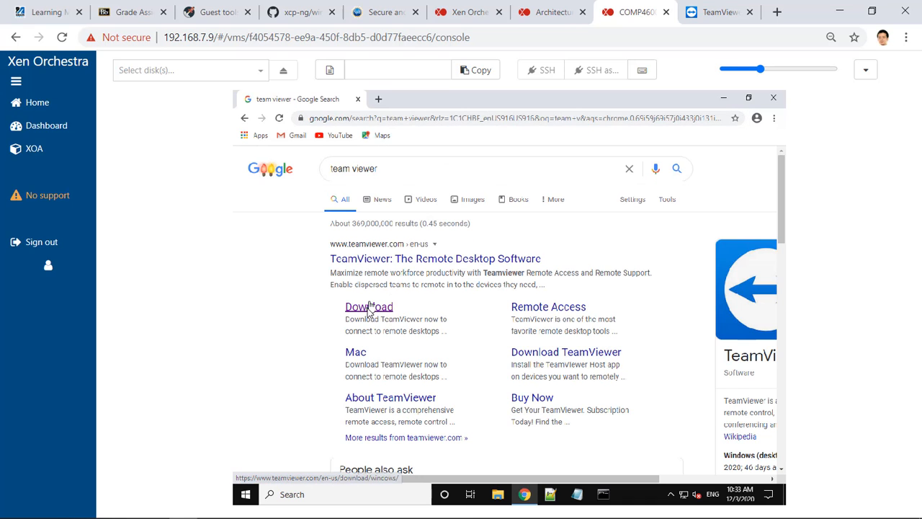
click(369, 305)
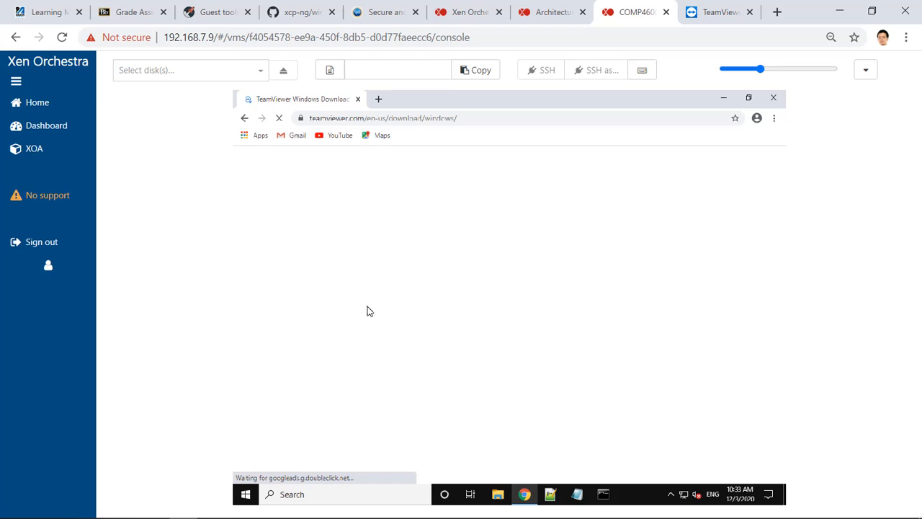
mouse_move(369, 308)
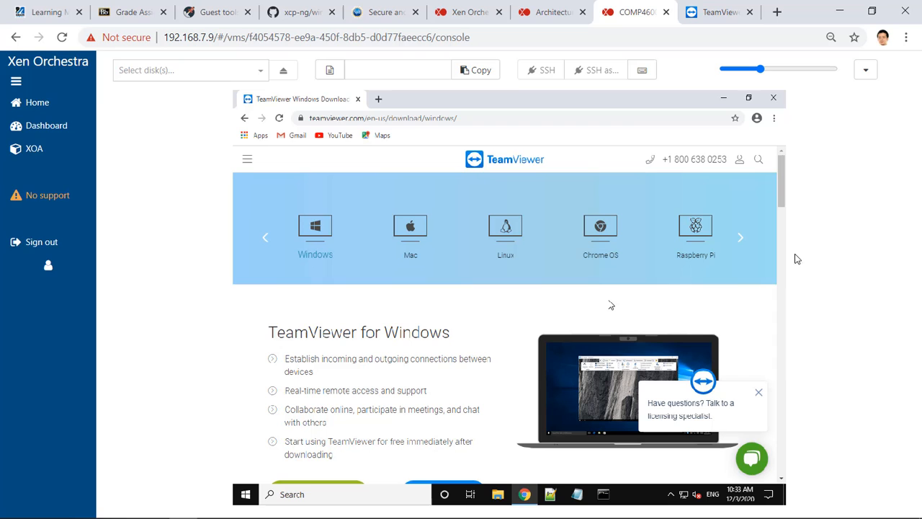
scroll(down, 3)
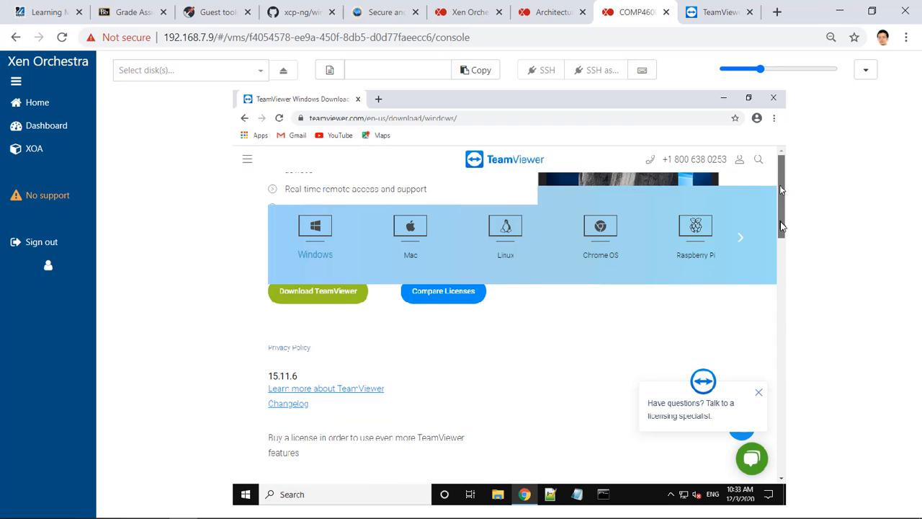
scroll(down, 3)
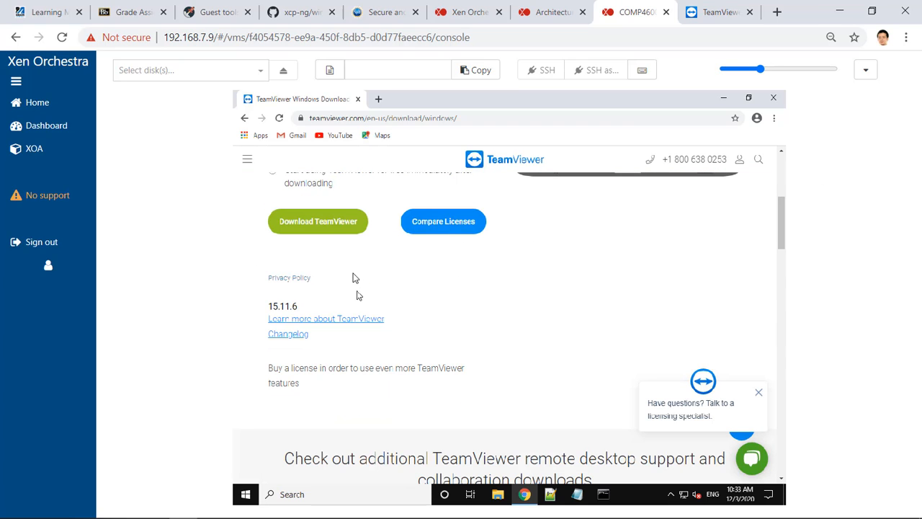
mouse_move(317, 222)
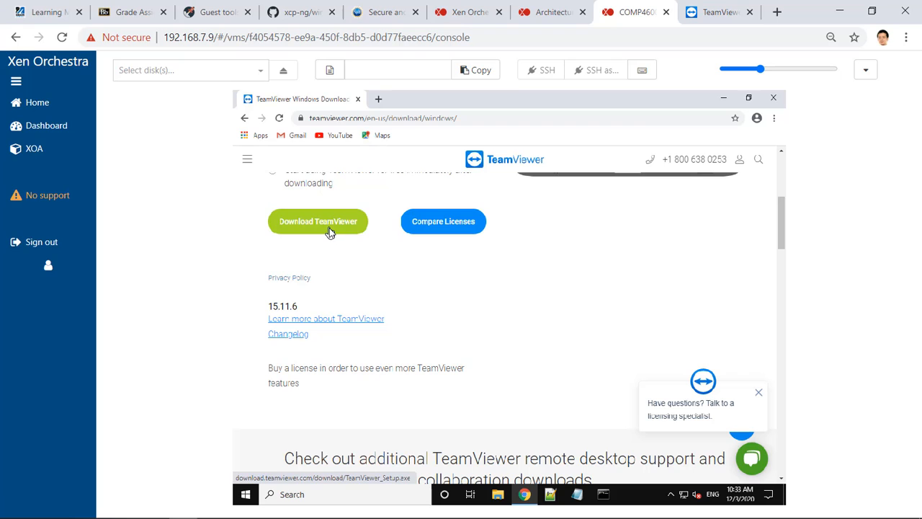
click(316, 222)
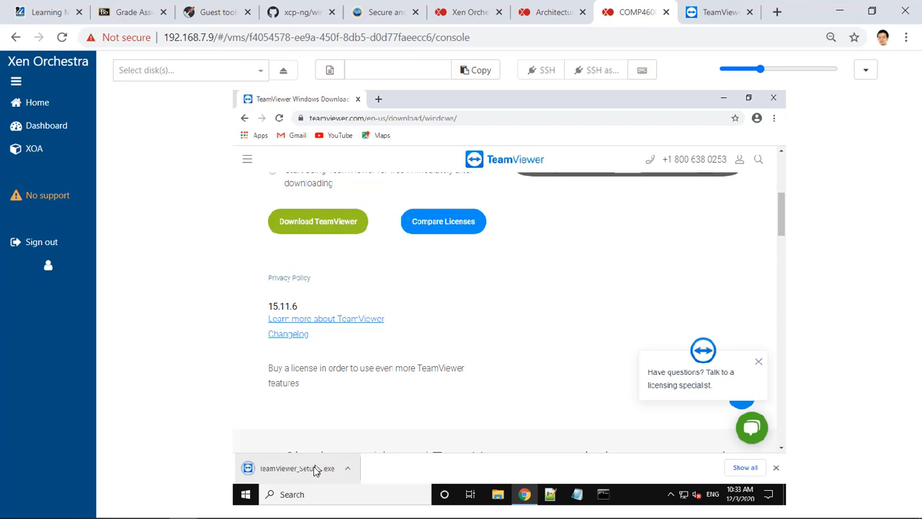
click(296, 467)
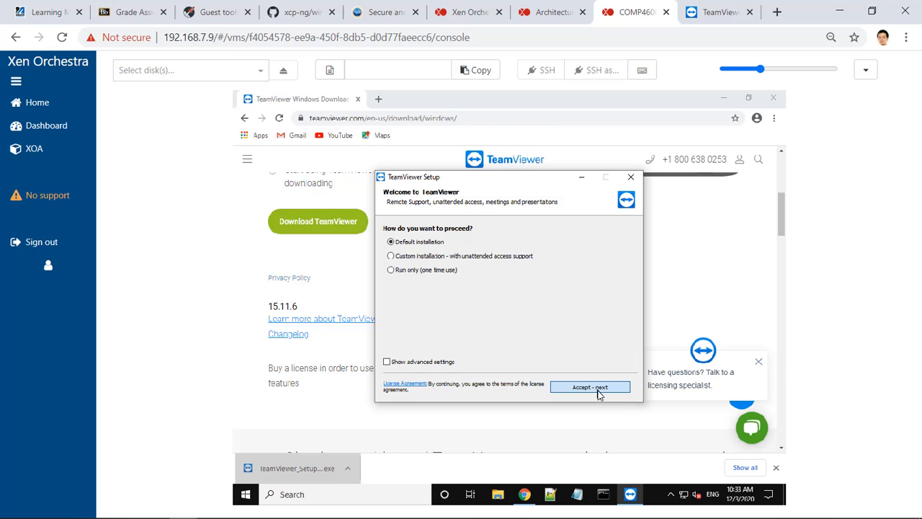
Step: Run the default TeamViewer installation in the VM, allow UAC changes, choose personal use and finish
click(590, 386)
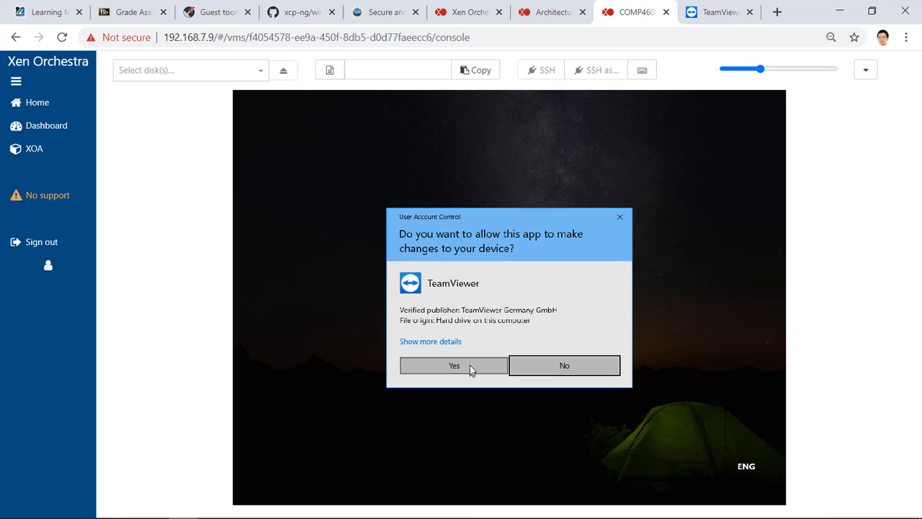
click(454, 366)
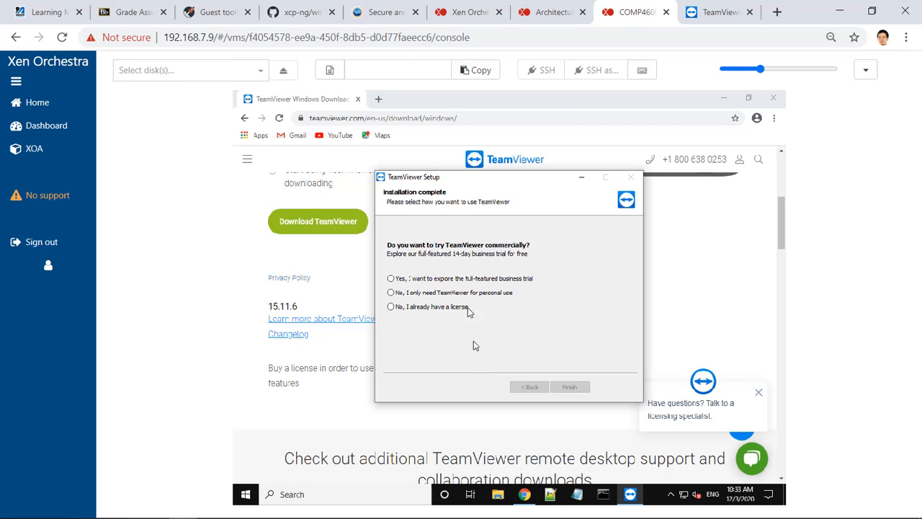
click(392, 293)
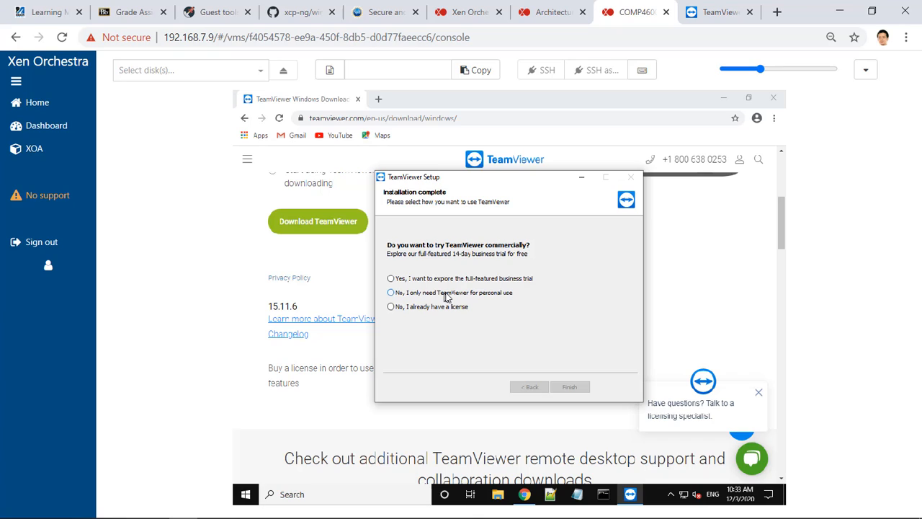
click(390, 293)
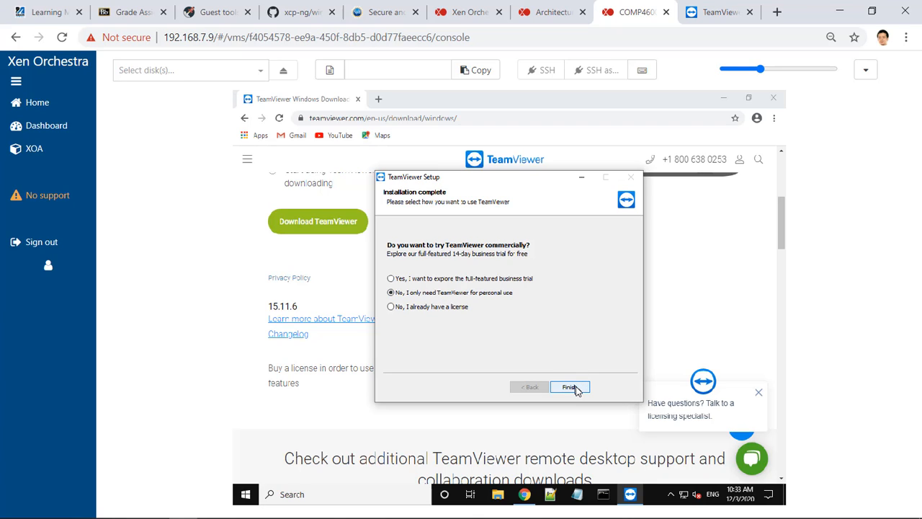
click(569, 386)
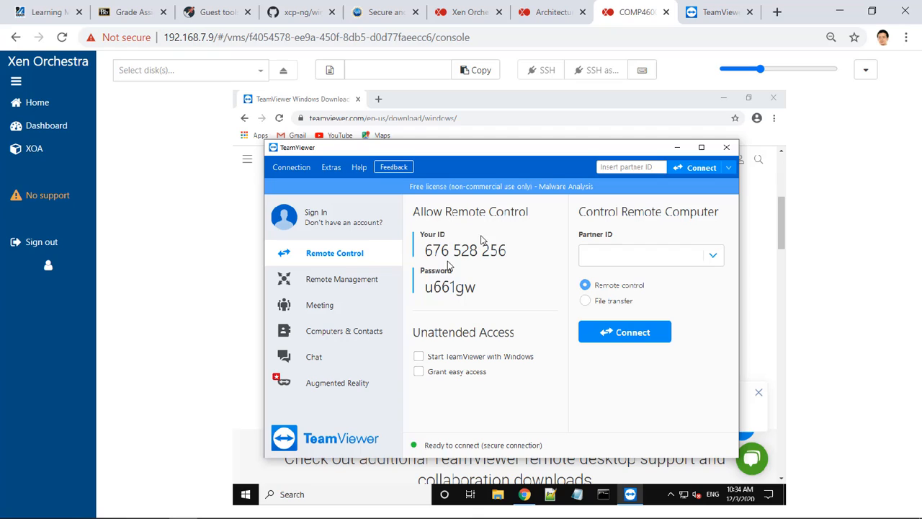
mouse_move(439, 252)
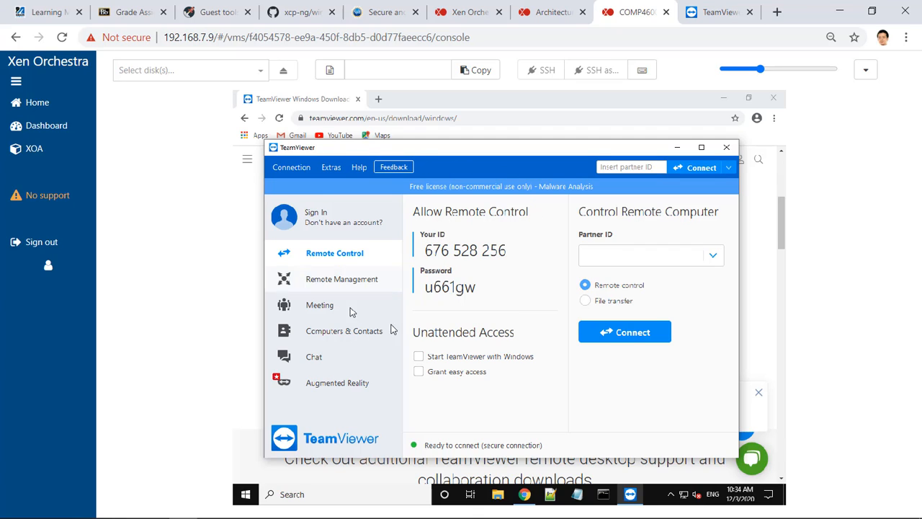
mouse_move(522, 287)
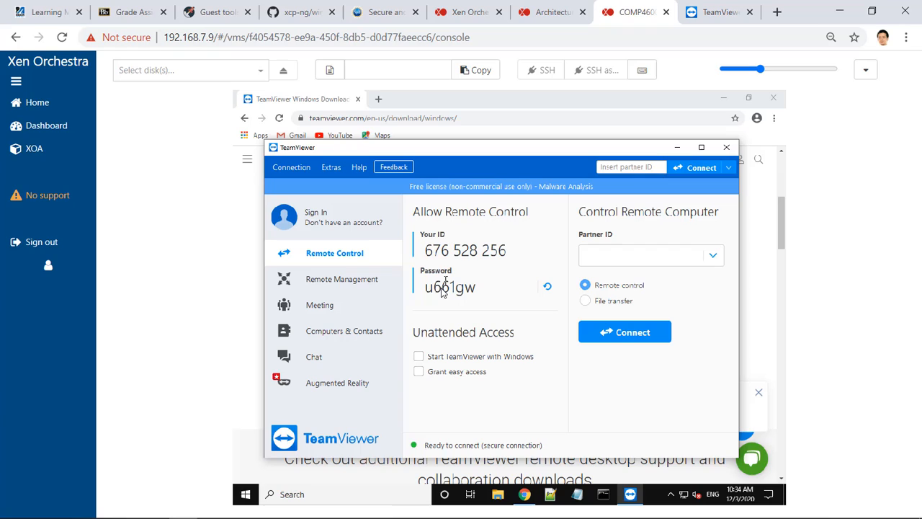
mouse_move(496, 317)
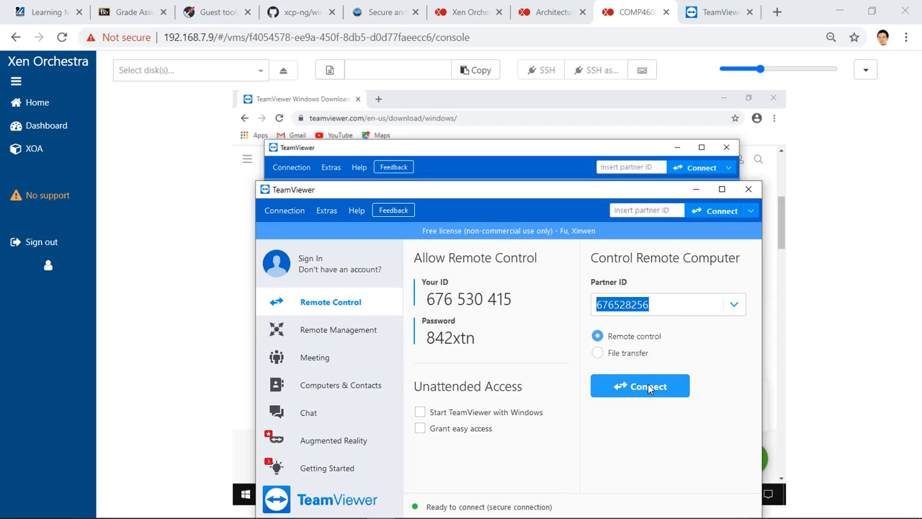
click(639, 386)
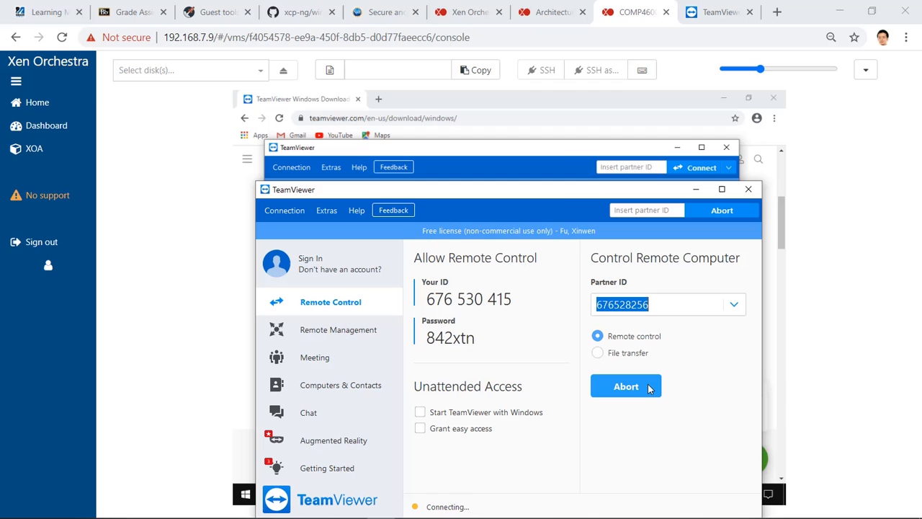
click(625, 386)
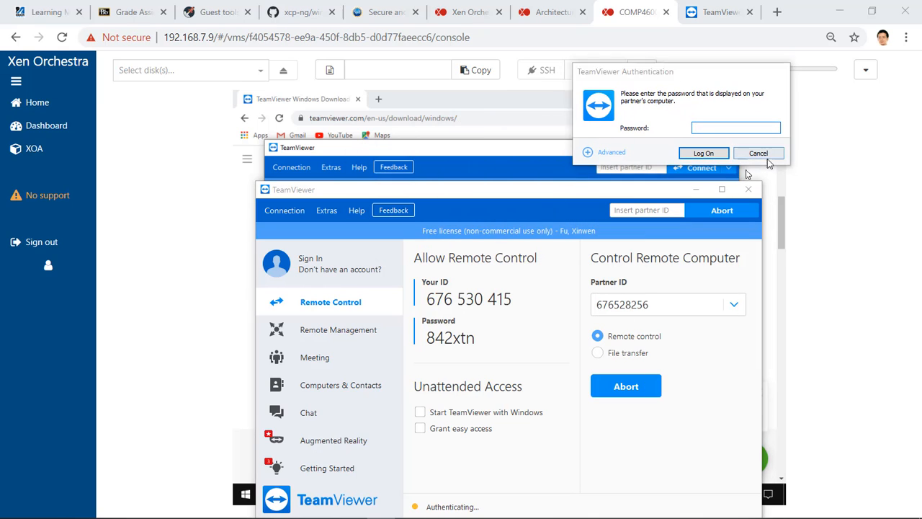
click(758, 153)
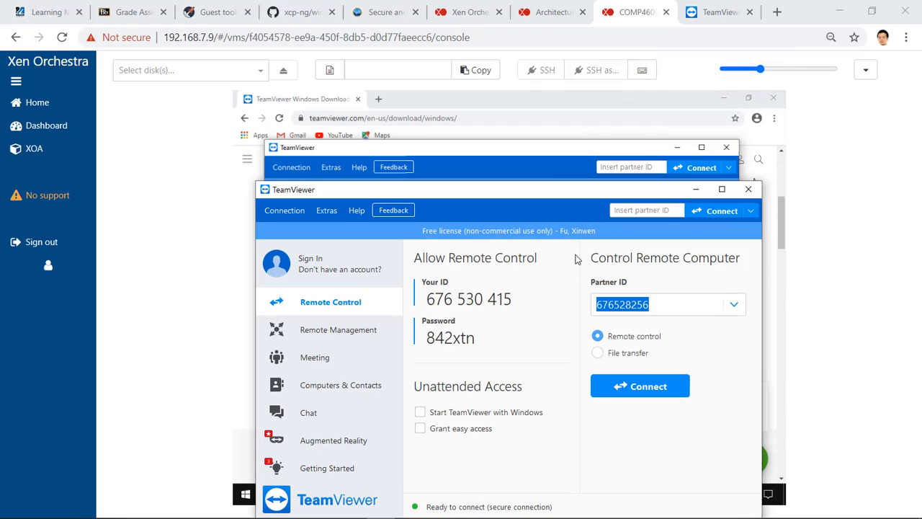
mouse_move(461, 201)
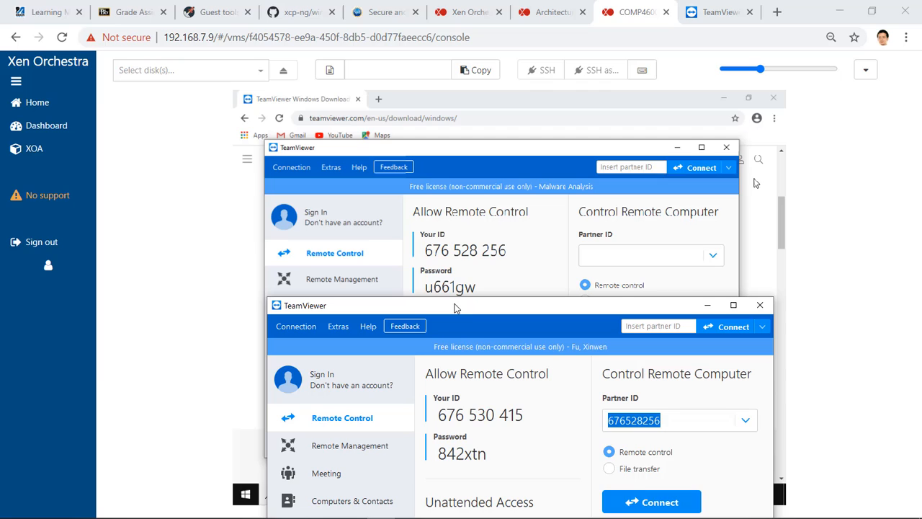
click(651, 501)
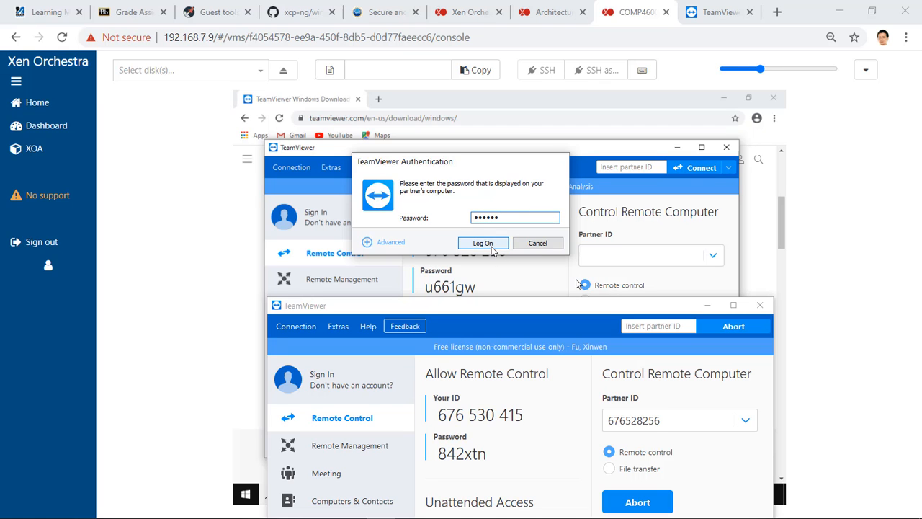
click(482, 242)
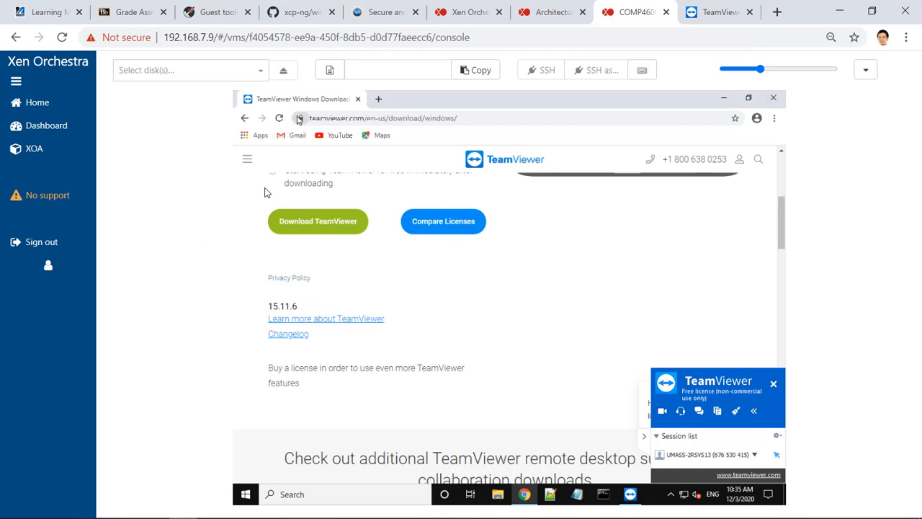
Step: Leave the Xen Orchestra console and bring the TeamViewer remote-session window showing the VM desktop to front
click(633, 11)
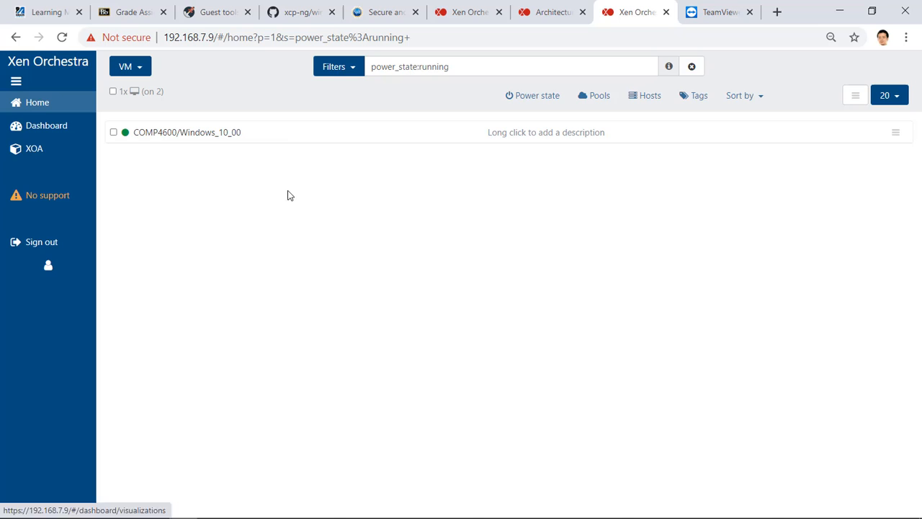
mouse_move(371, 207)
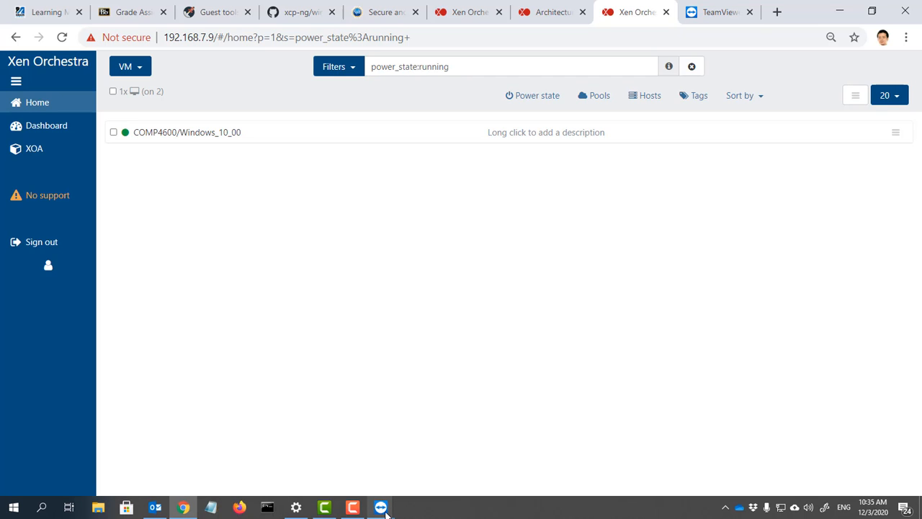
click(380, 507)
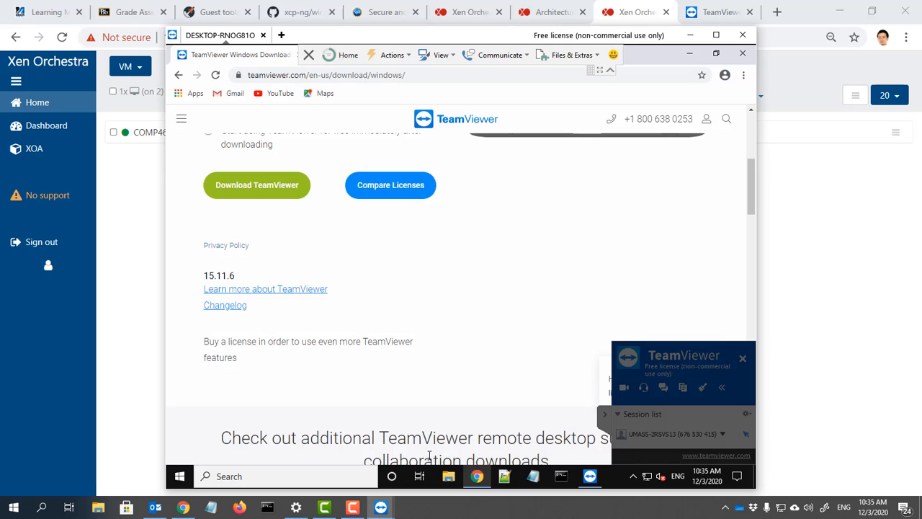
mouse_move(429, 40)
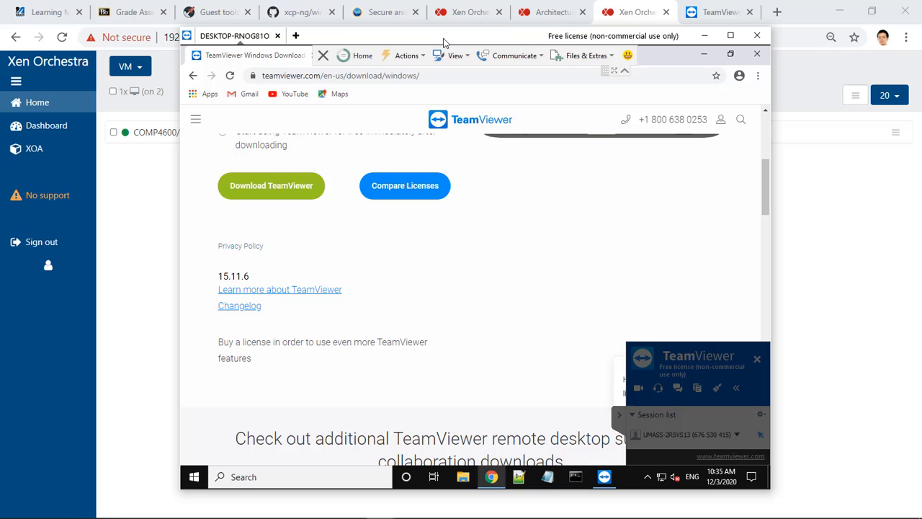
mouse_move(442, 109)
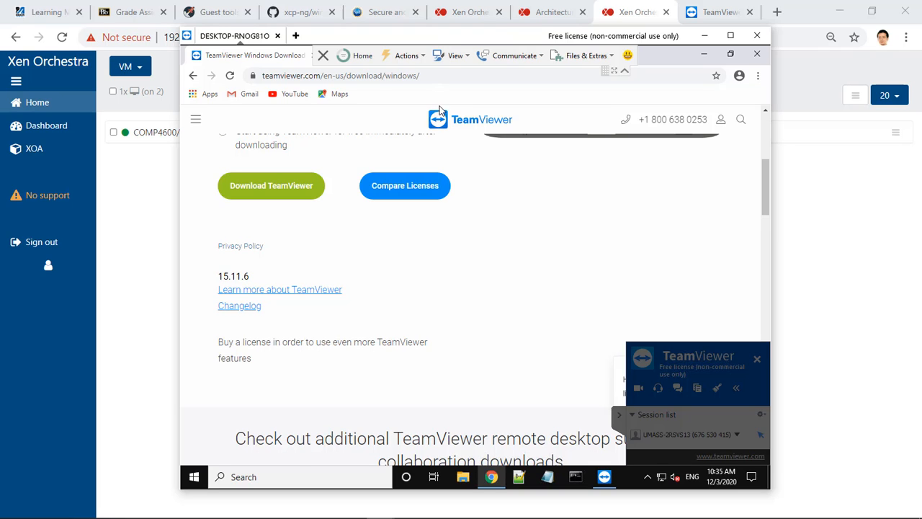
mouse_move(582, 231)
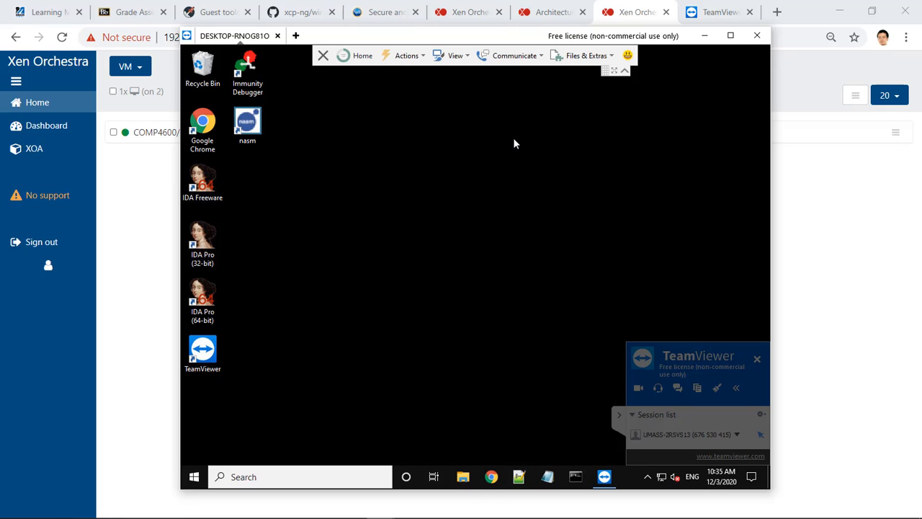
mouse_move(452, 227)
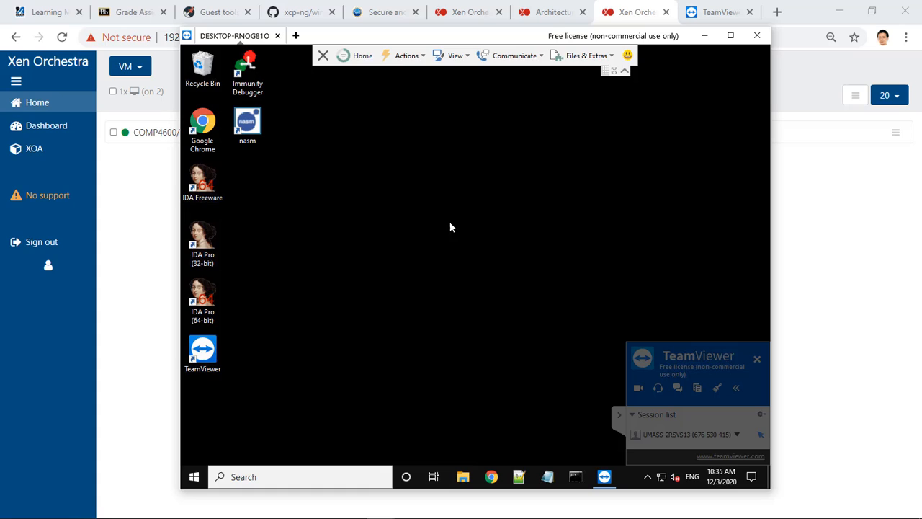
mouse_move(418, 256)
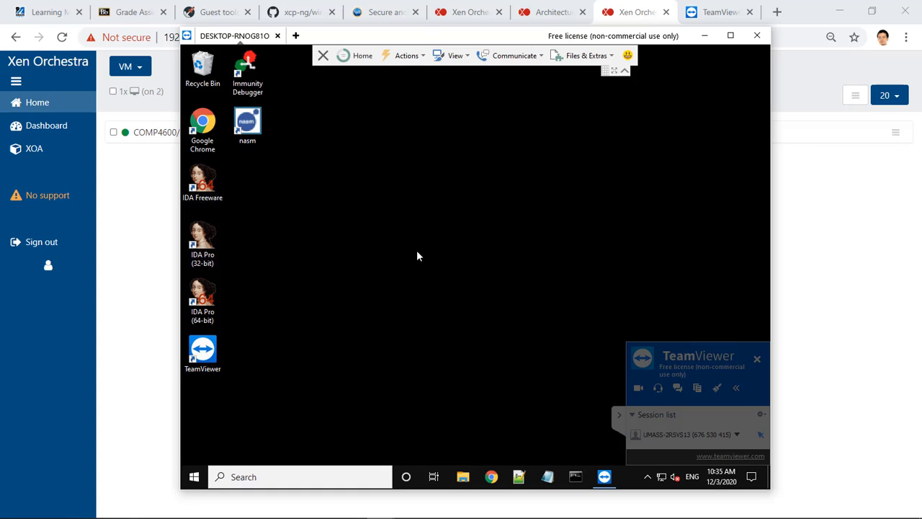
mouse_move(426, 248)
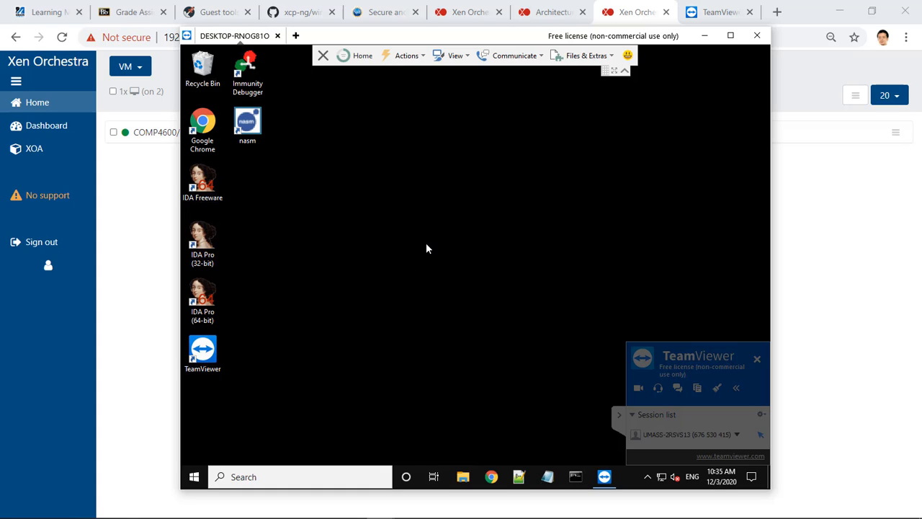
mouse_move(461, 203)
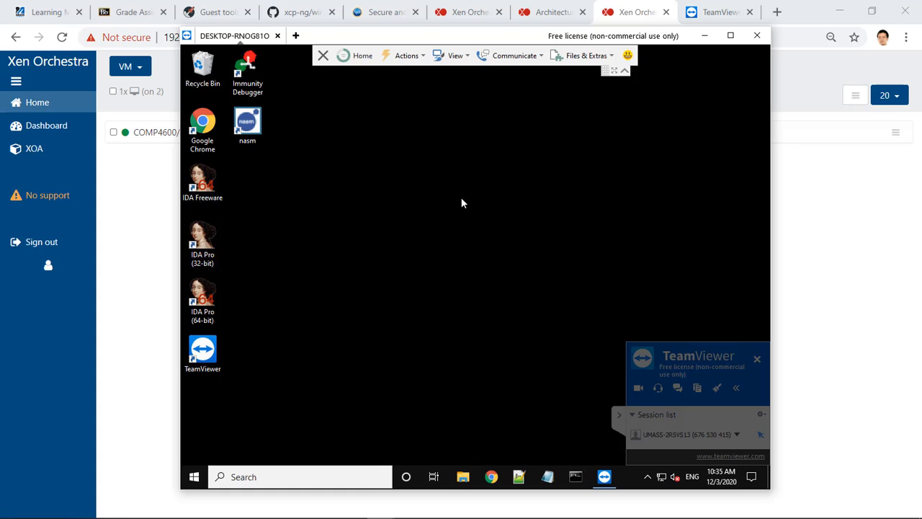
mouse_move(461, 205)
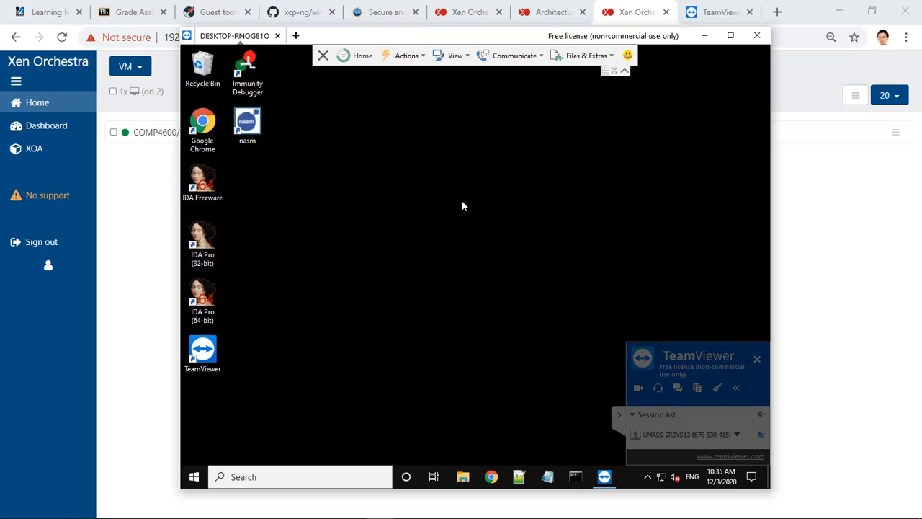
mouse_move(446, 187)
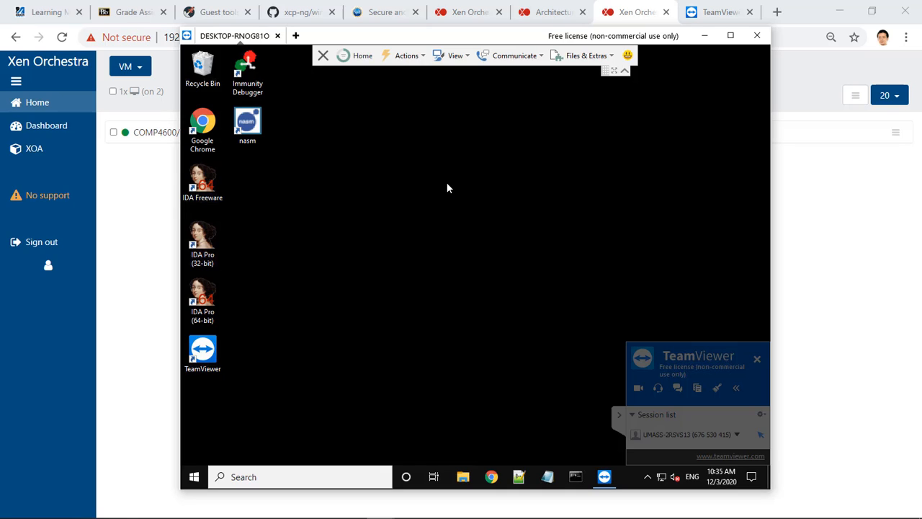
mouse_move(388, 187)
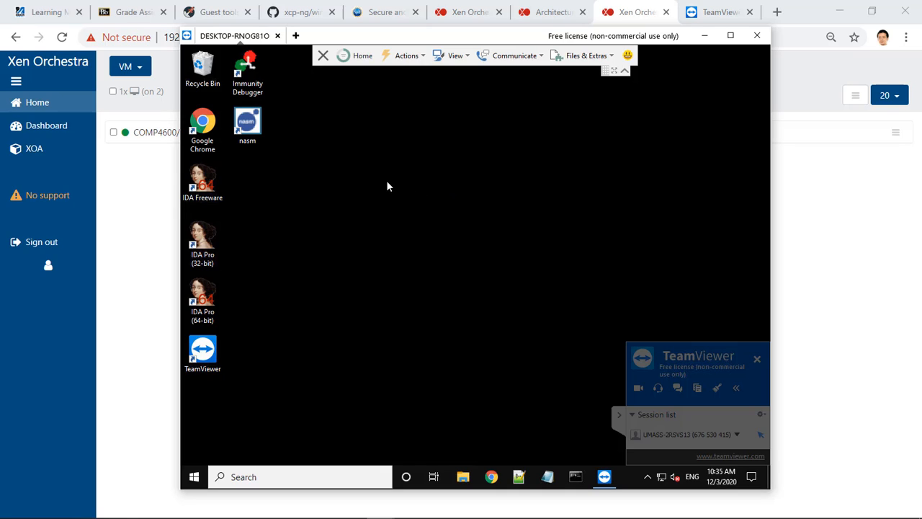
mouse_move(576, 107)
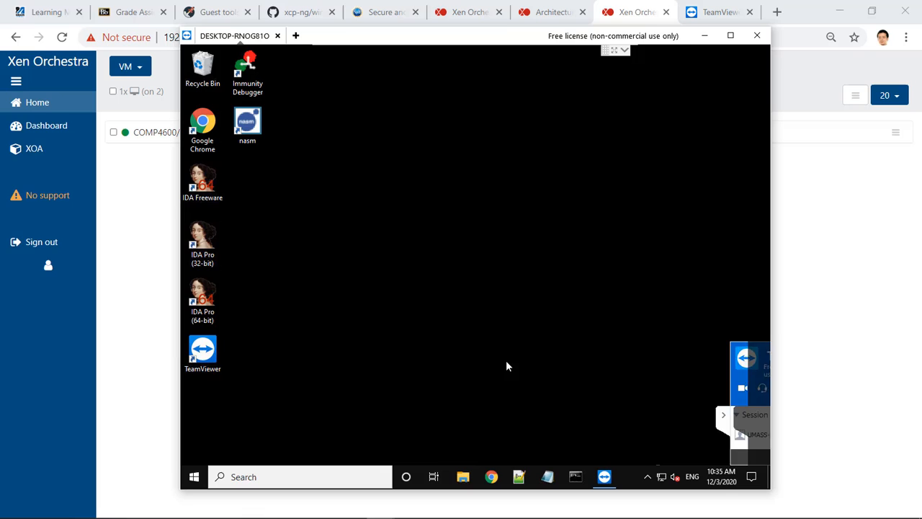
Step: Launch IDA Freeware on the VM, reopen the previous buffer_strcpy3 database, then close IDA saving it
click(201, 181)
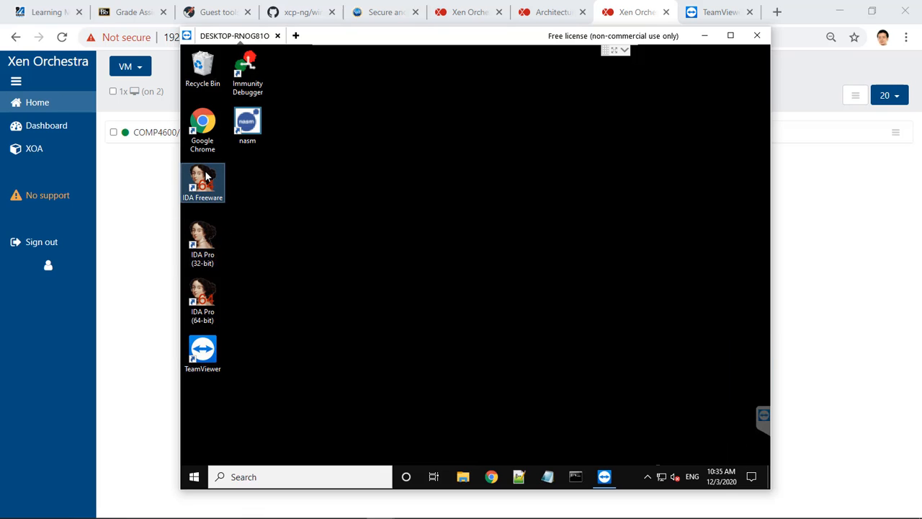
double_click(202, 181)
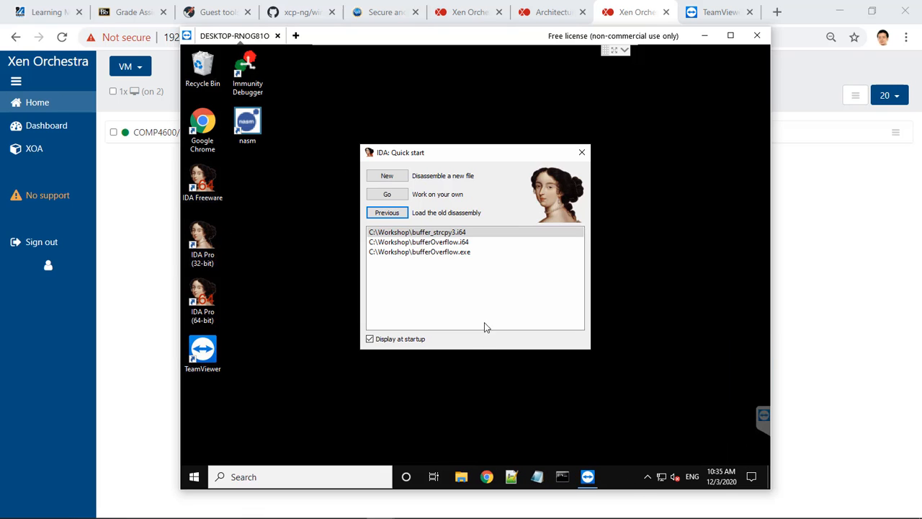
click(582, 153)
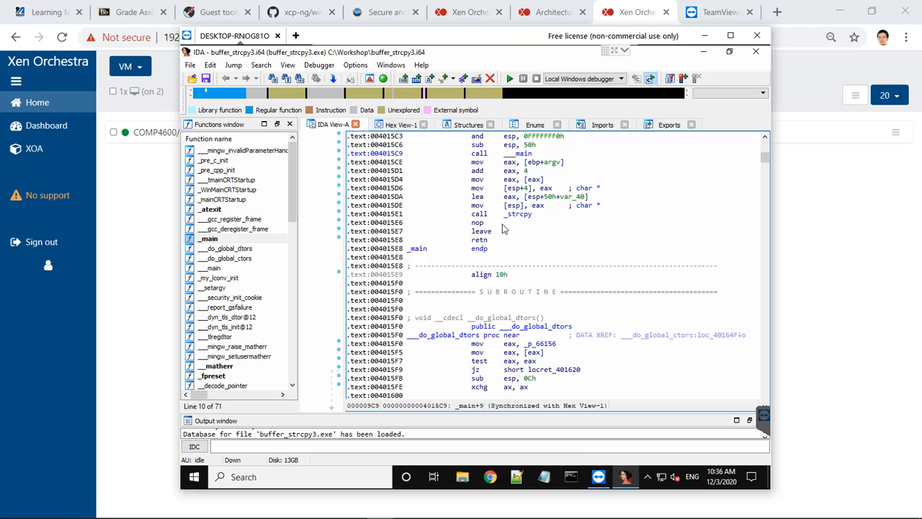
mouse_move(786, 64)
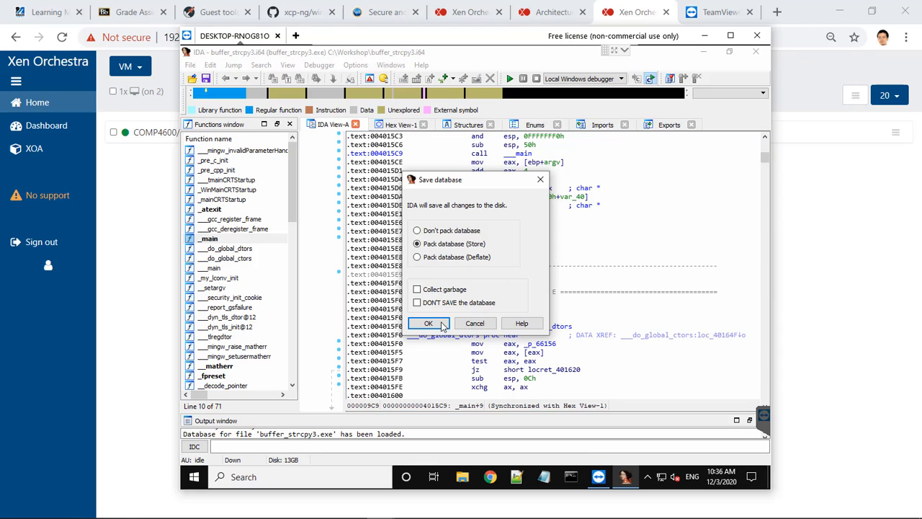
click(428, 323)
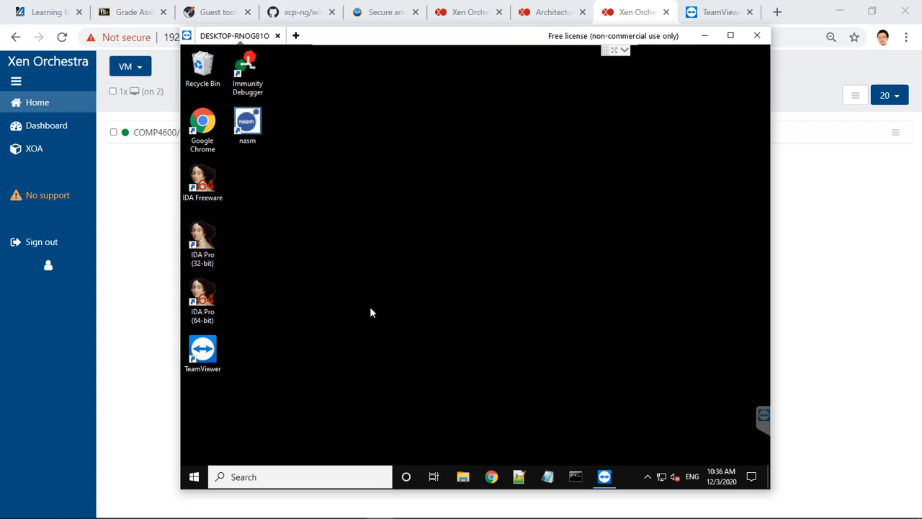